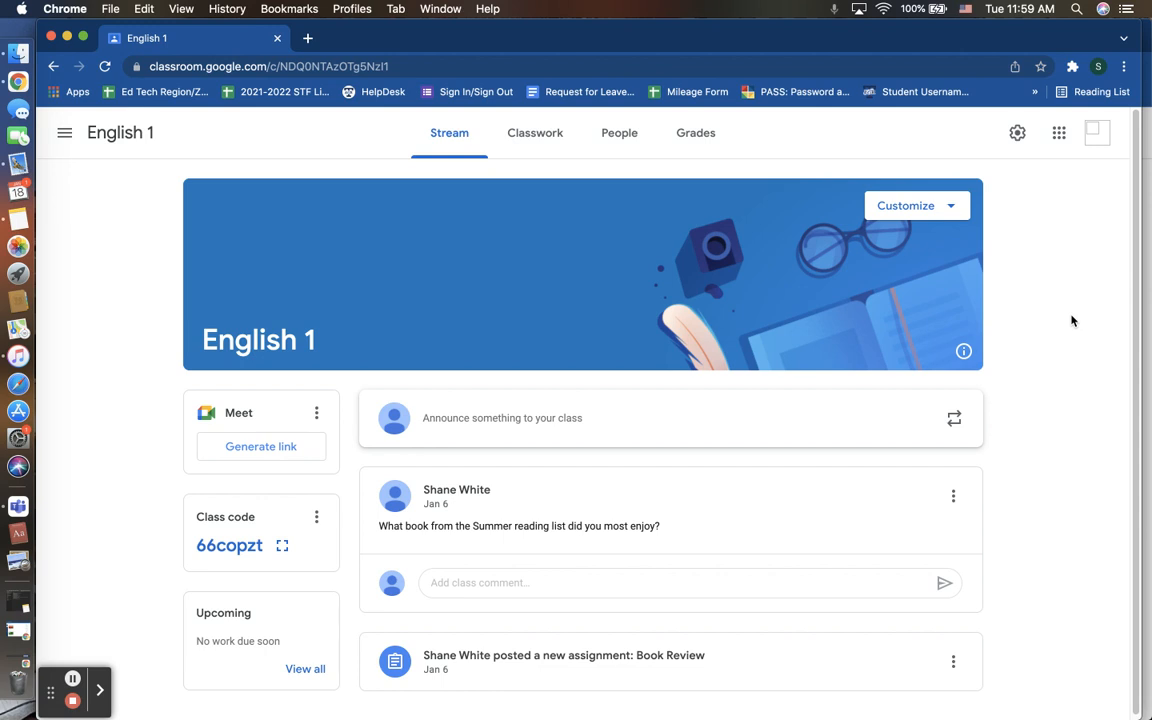
mouse_move(114, 224)
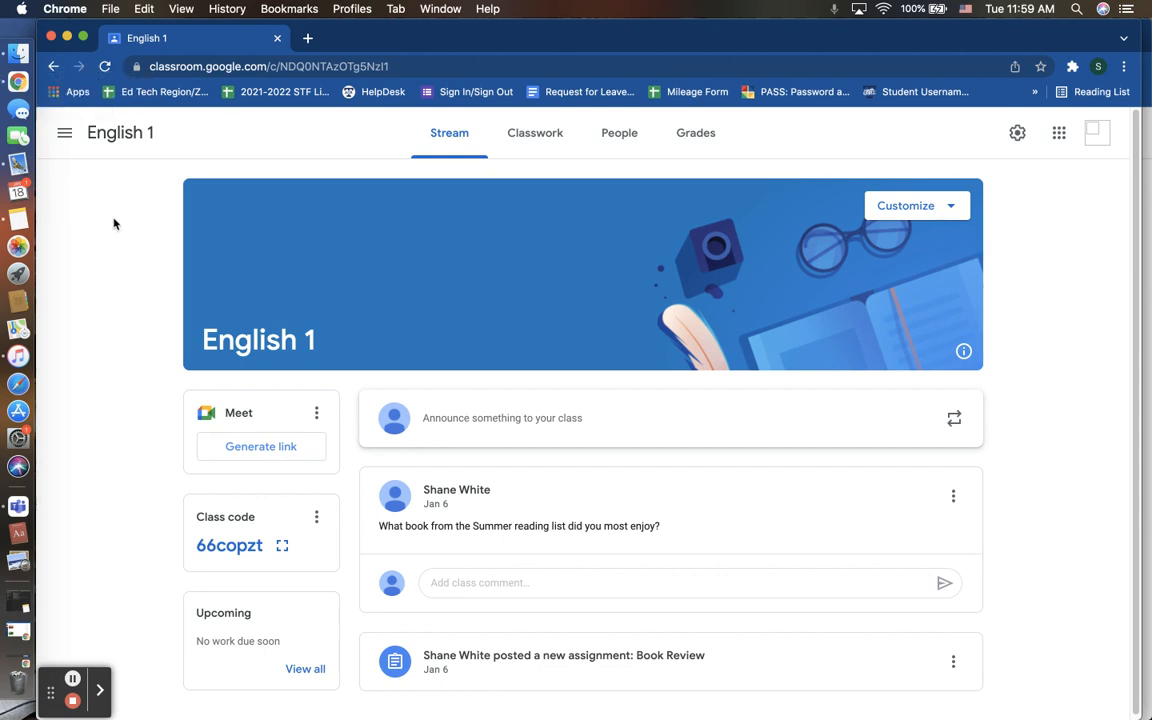
mouse_move(173, 163)
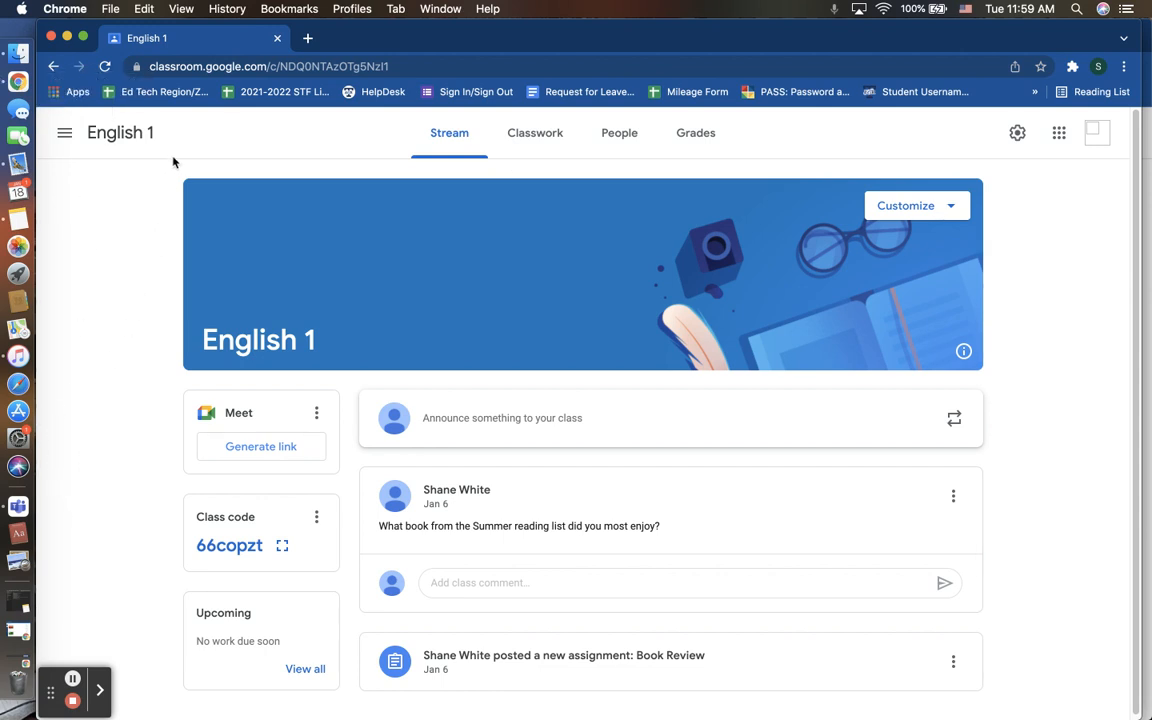
mouse_move(186, 157)
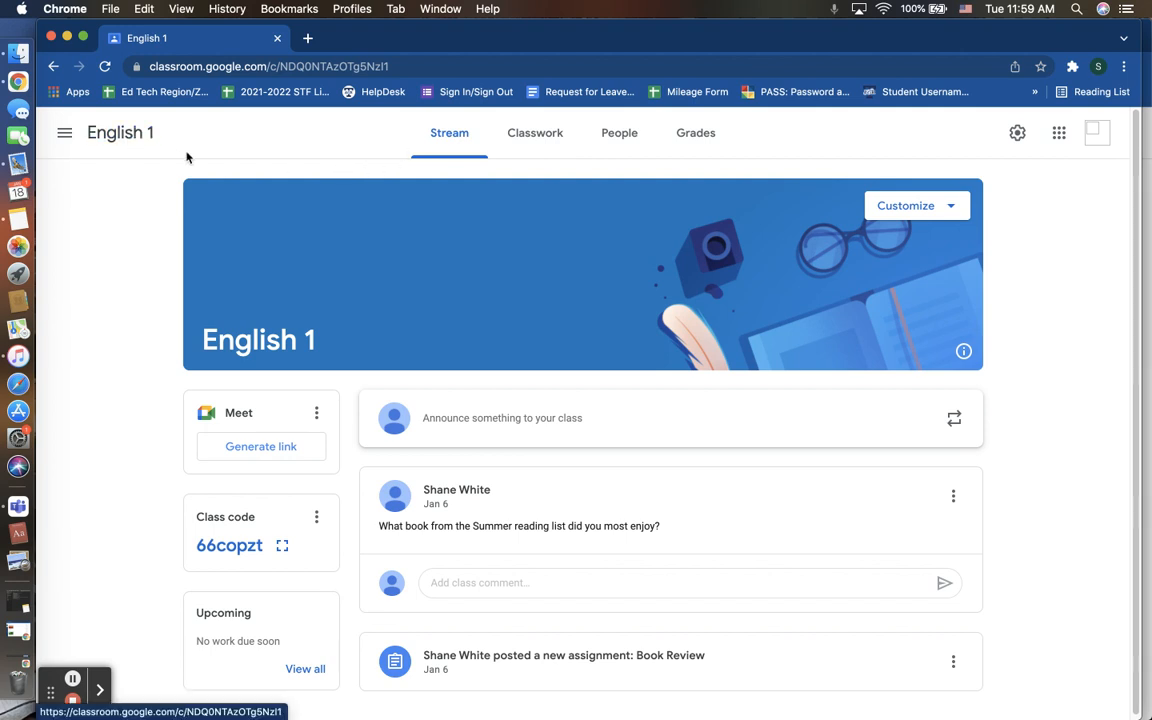
mouse_move(360, 151)
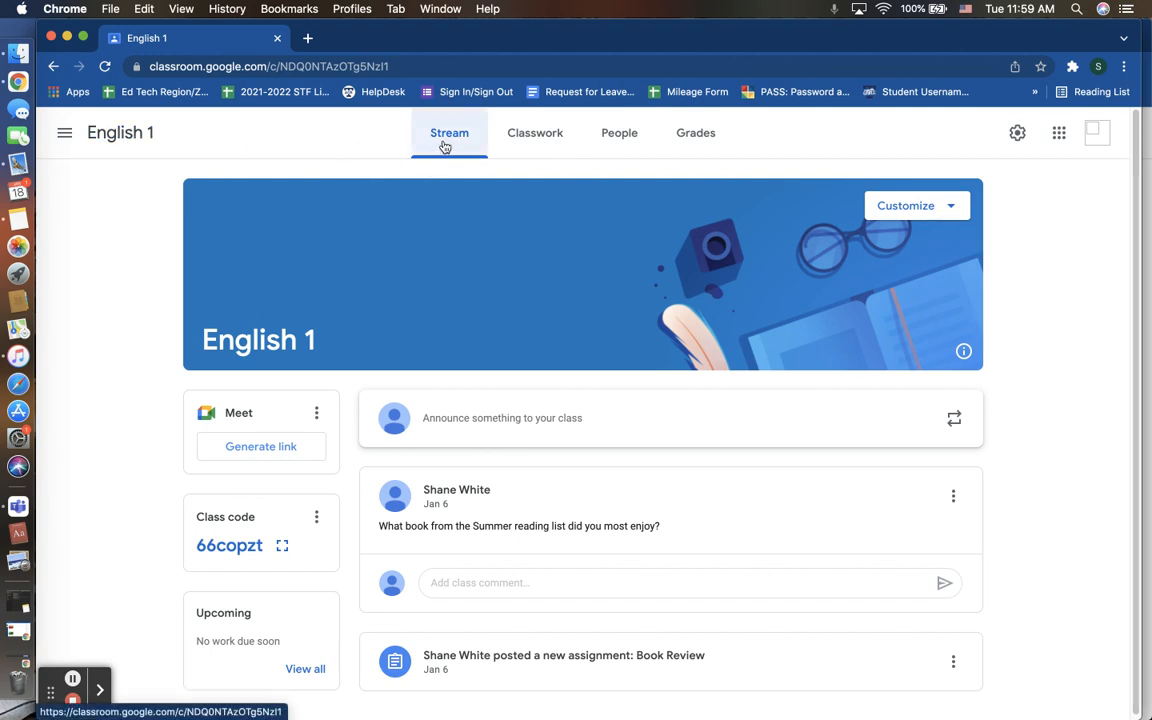
mouse_move(181, 169)
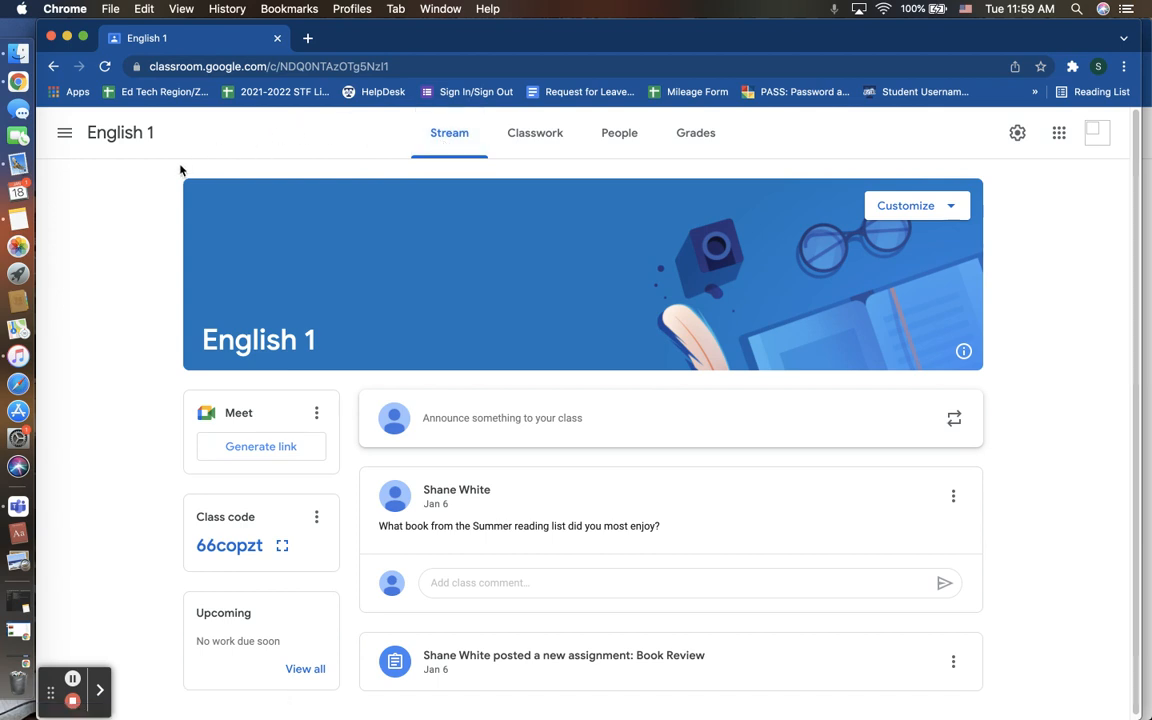
mouse_move(192, 430)
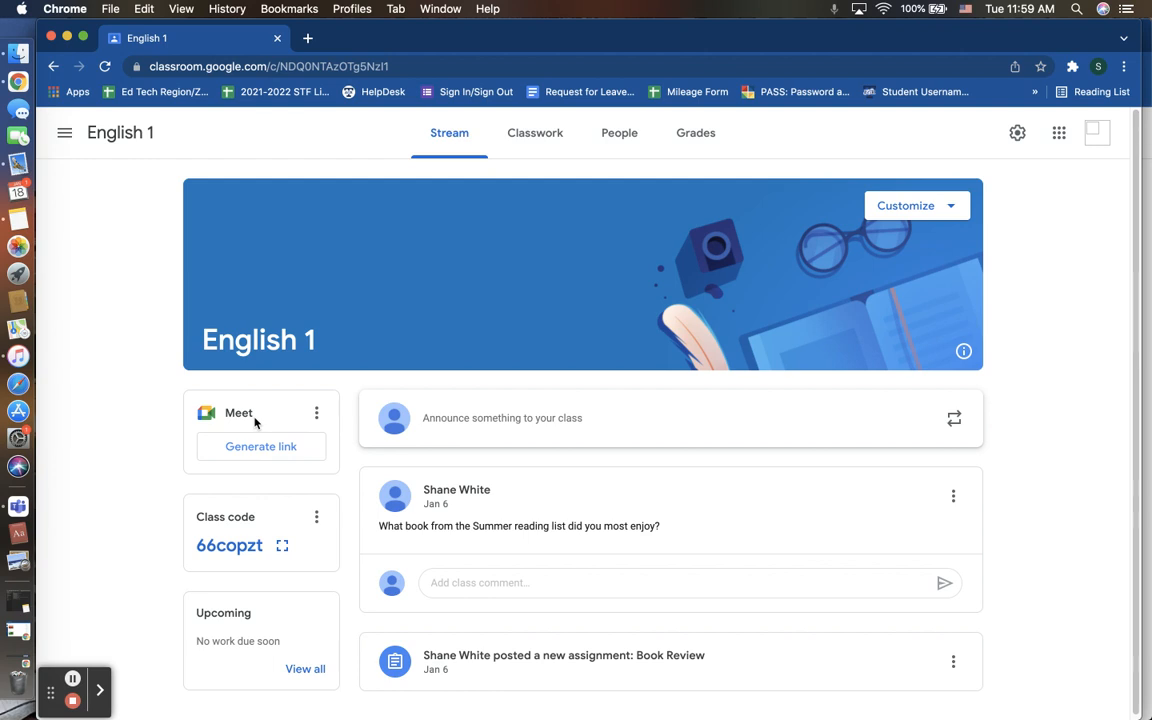
mouse_move(435, 337)
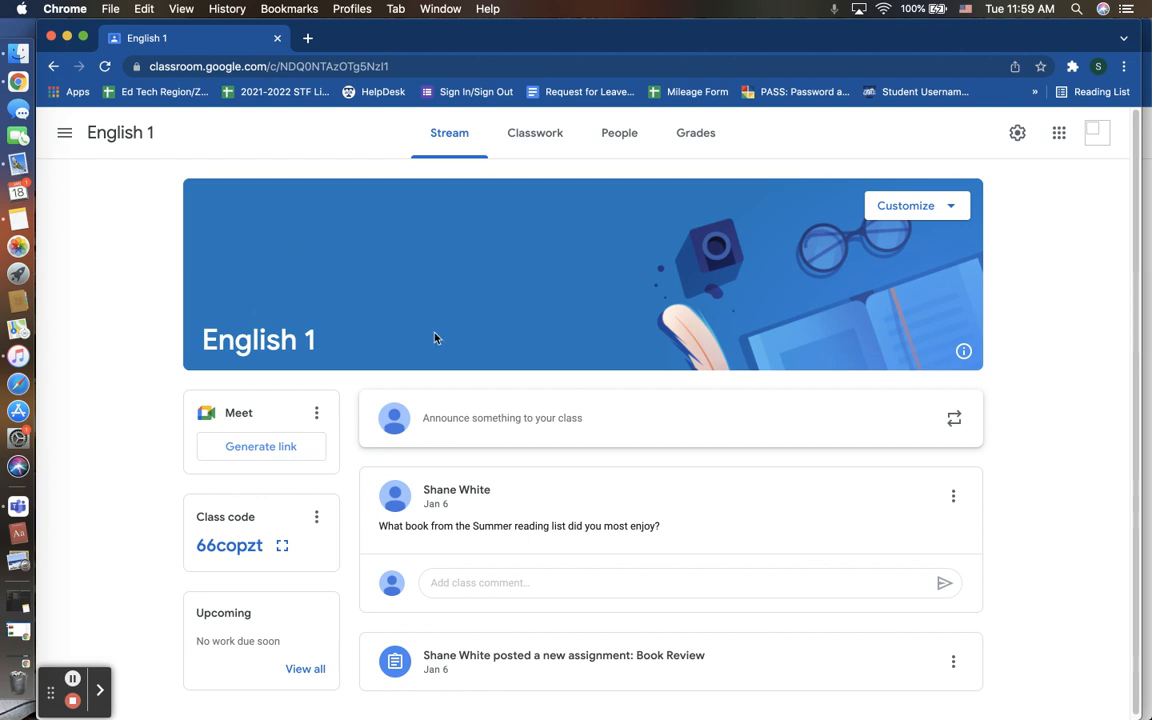
mouse_move(814, 471)
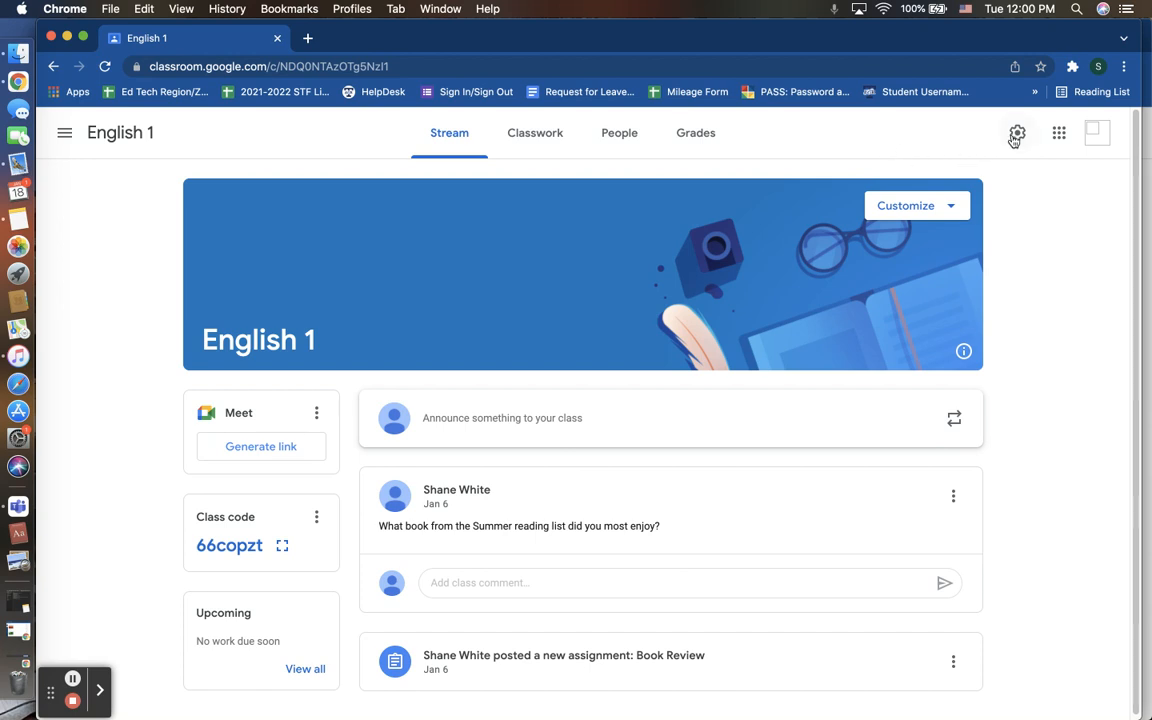
Open the English 1 class settings and review the class details fields without changing them.
left_click(1016, 133)
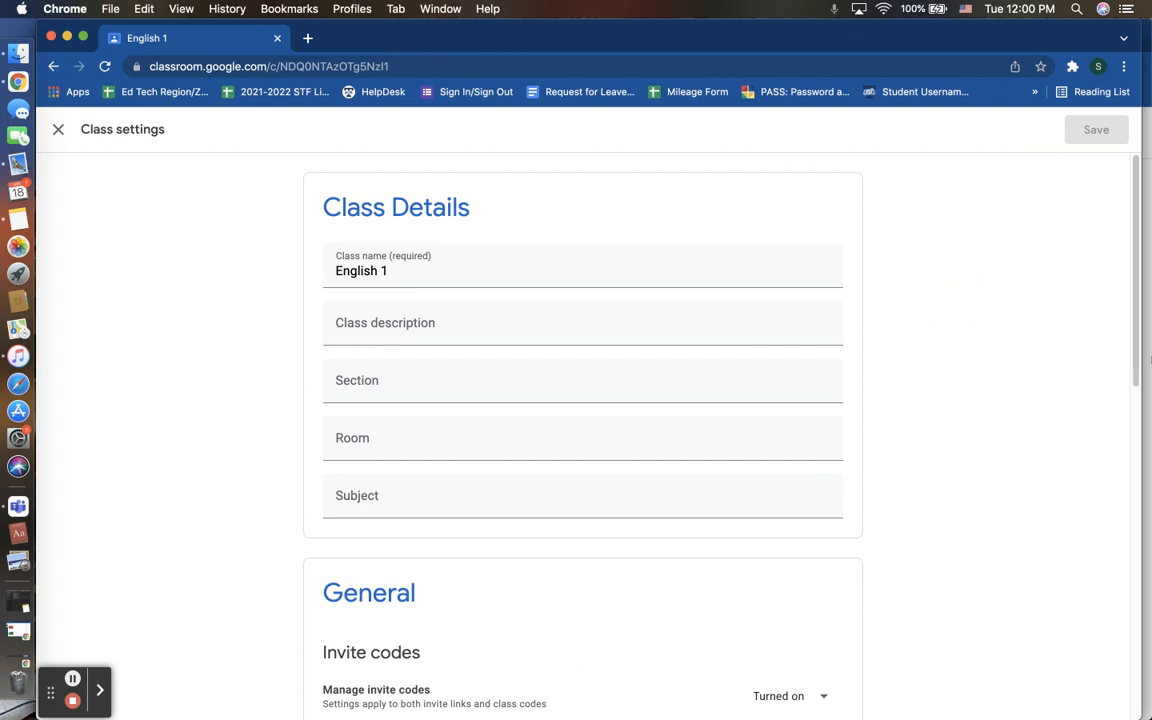
scroll("down", 3)
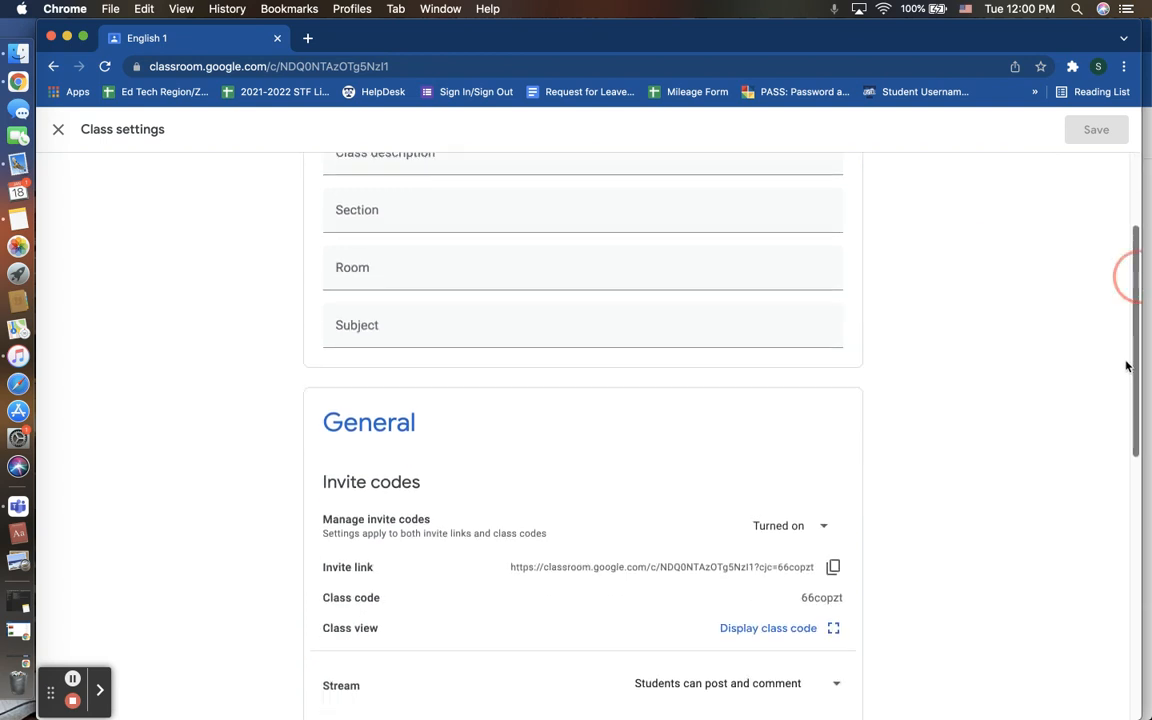
scroll("up", 3)
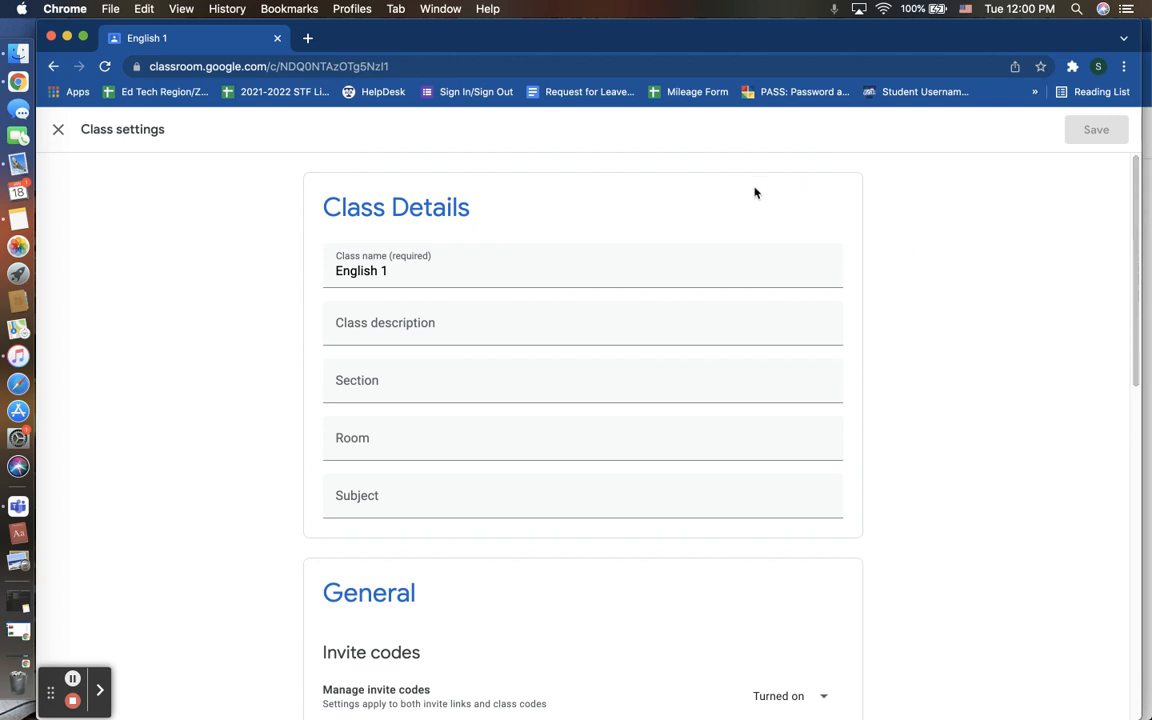
mouse_move(570, 208)
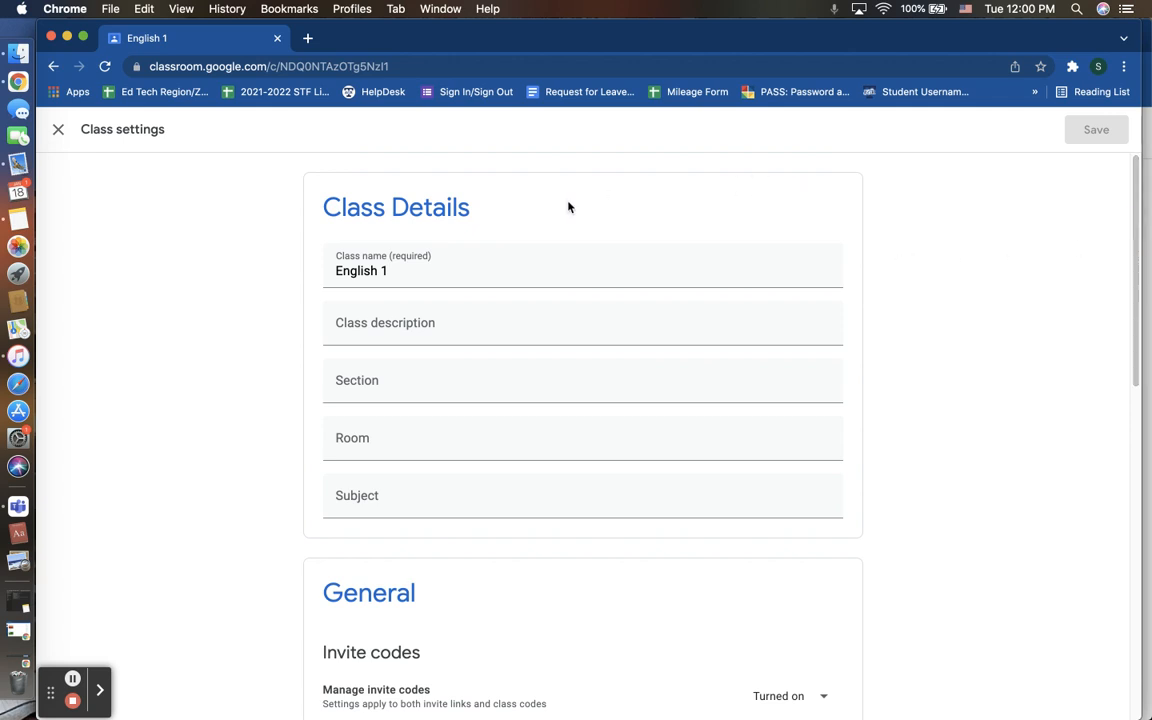
left_click(435, 271)
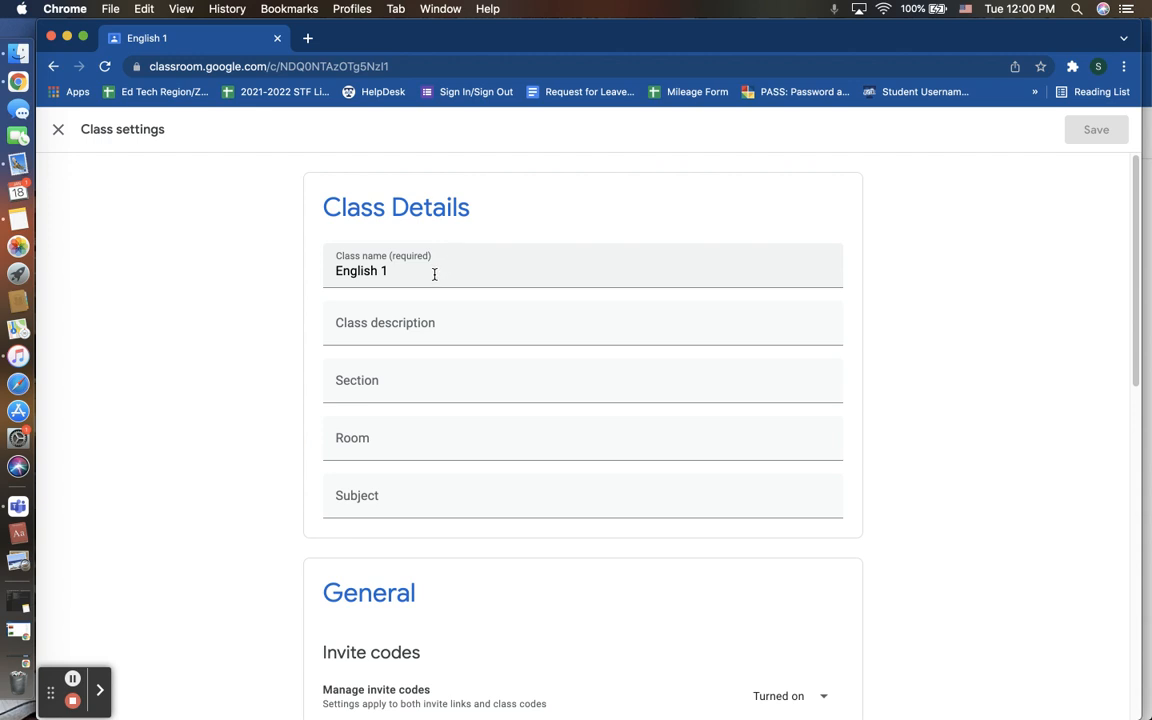
mouse_move(408, 275)
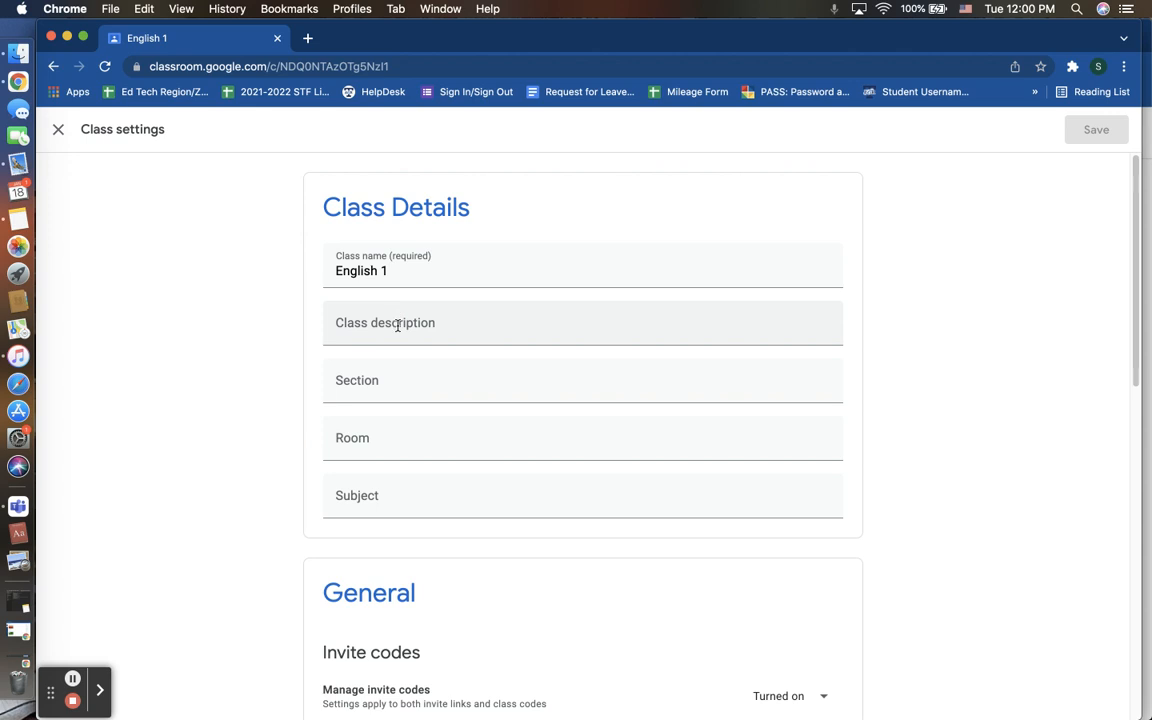
mouse_move(437, 355)
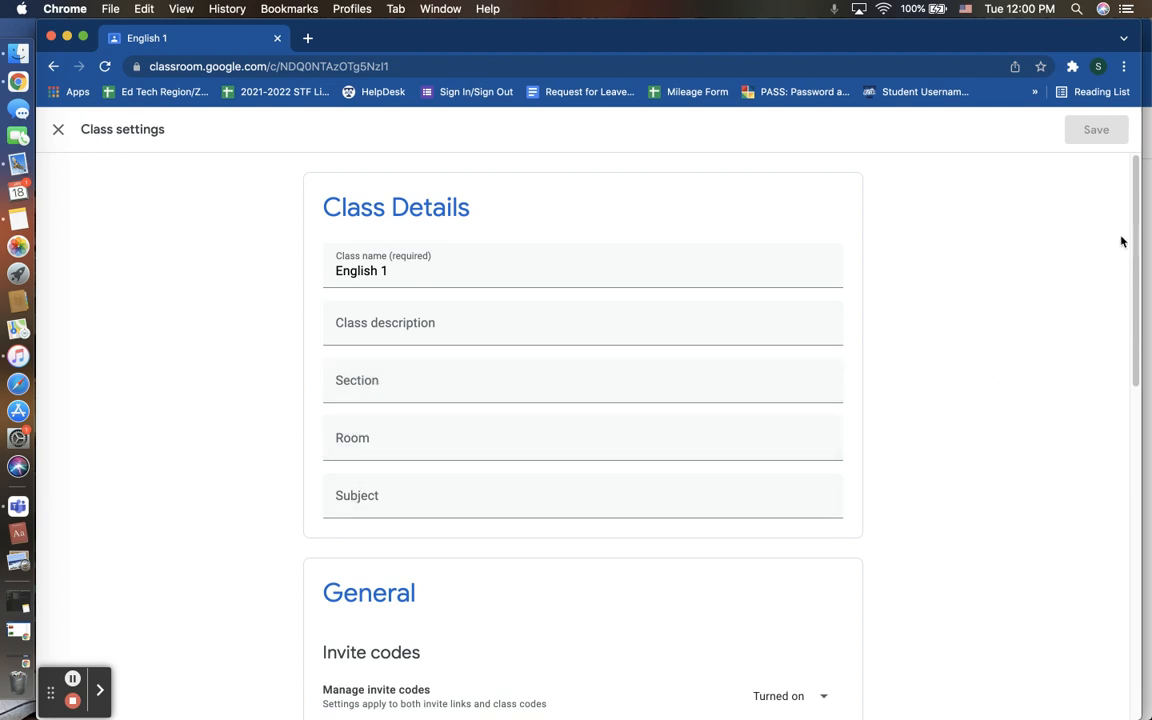
scroll("down", 3)
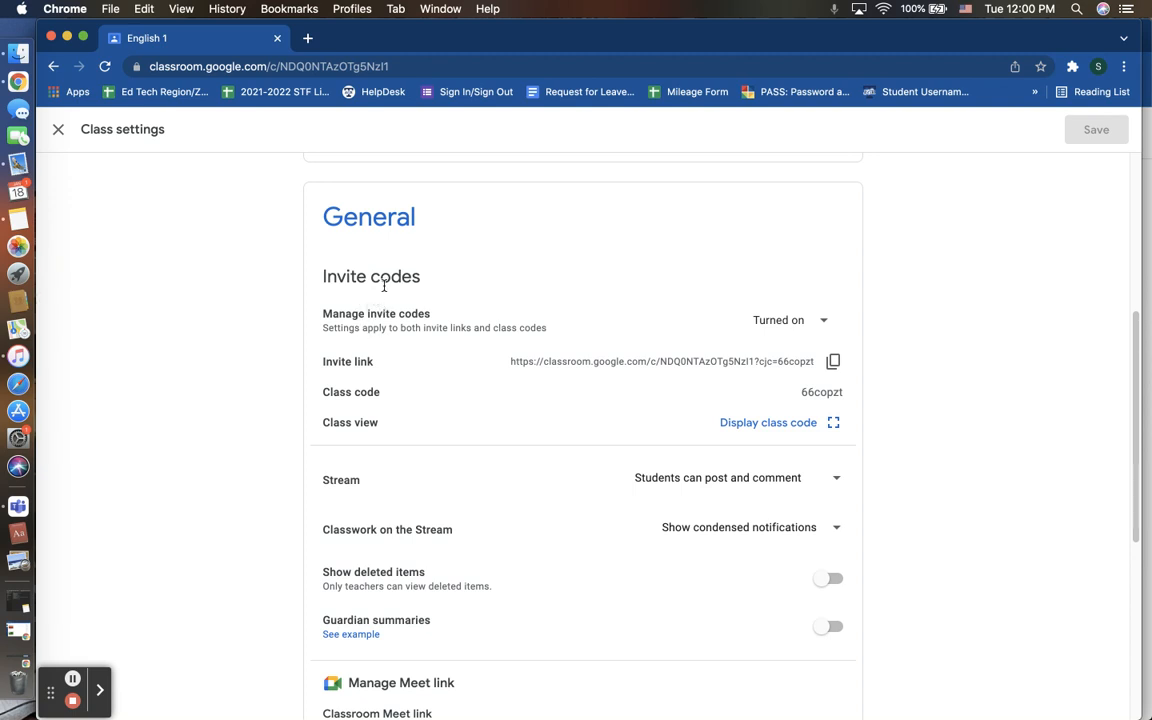
mouse_move(531, 355)
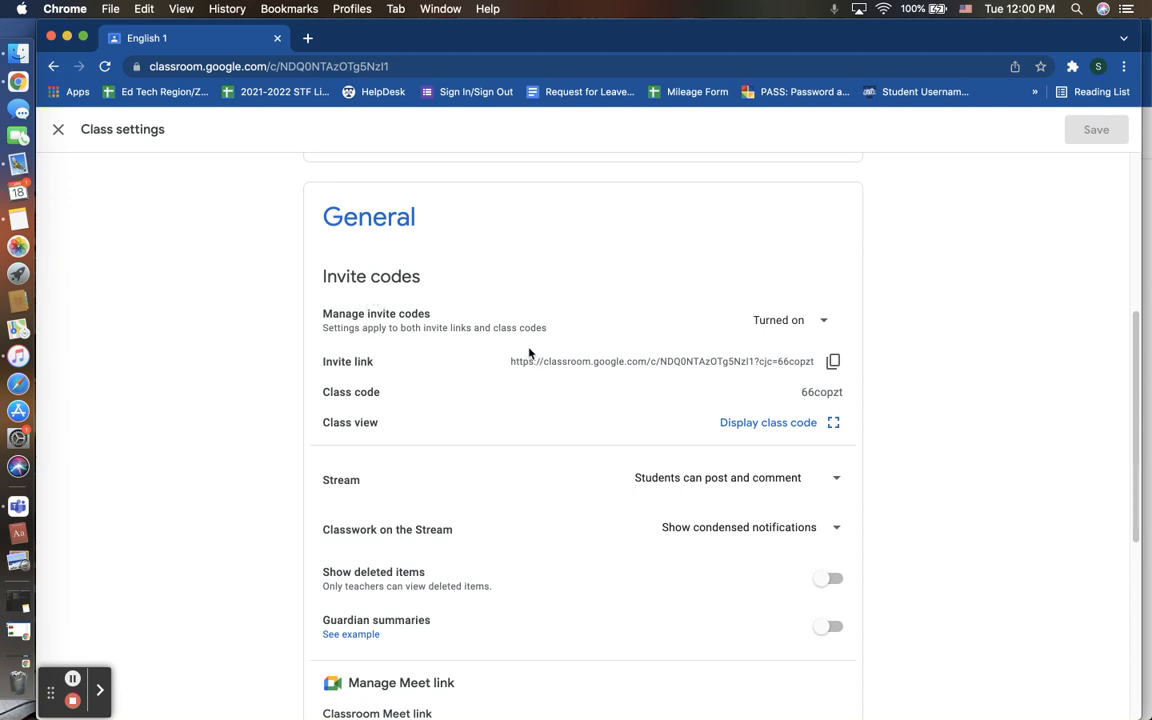
mouse_move(365, 327)
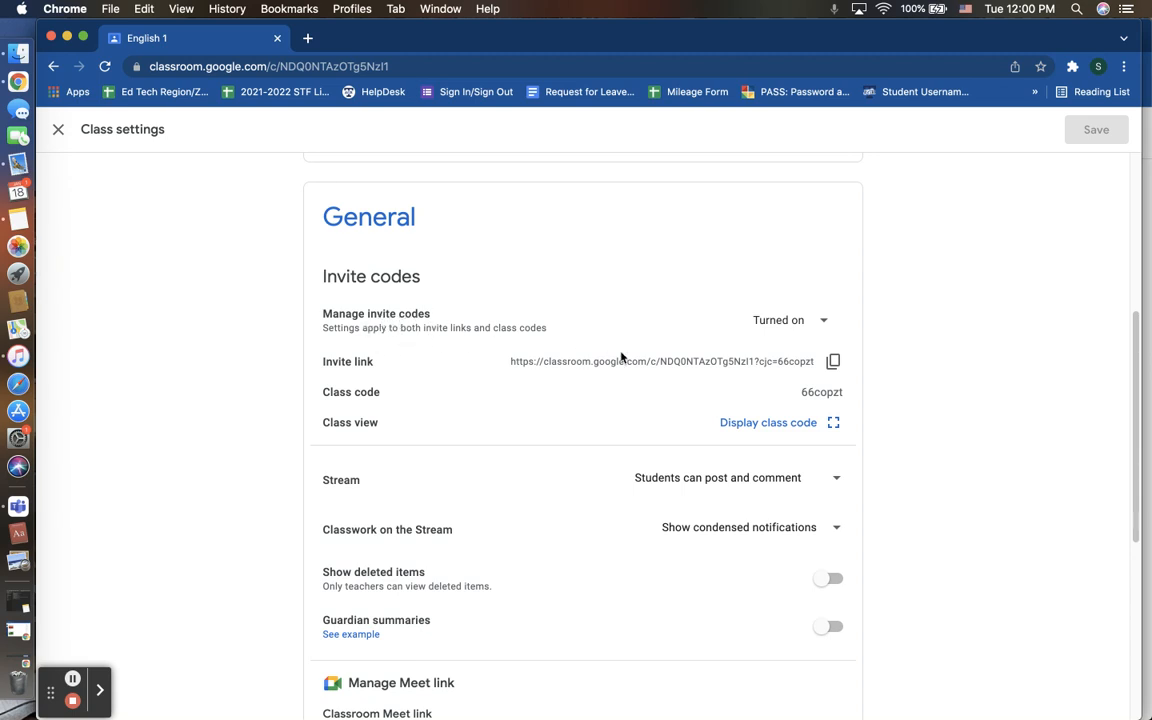
left_click(789, 320)
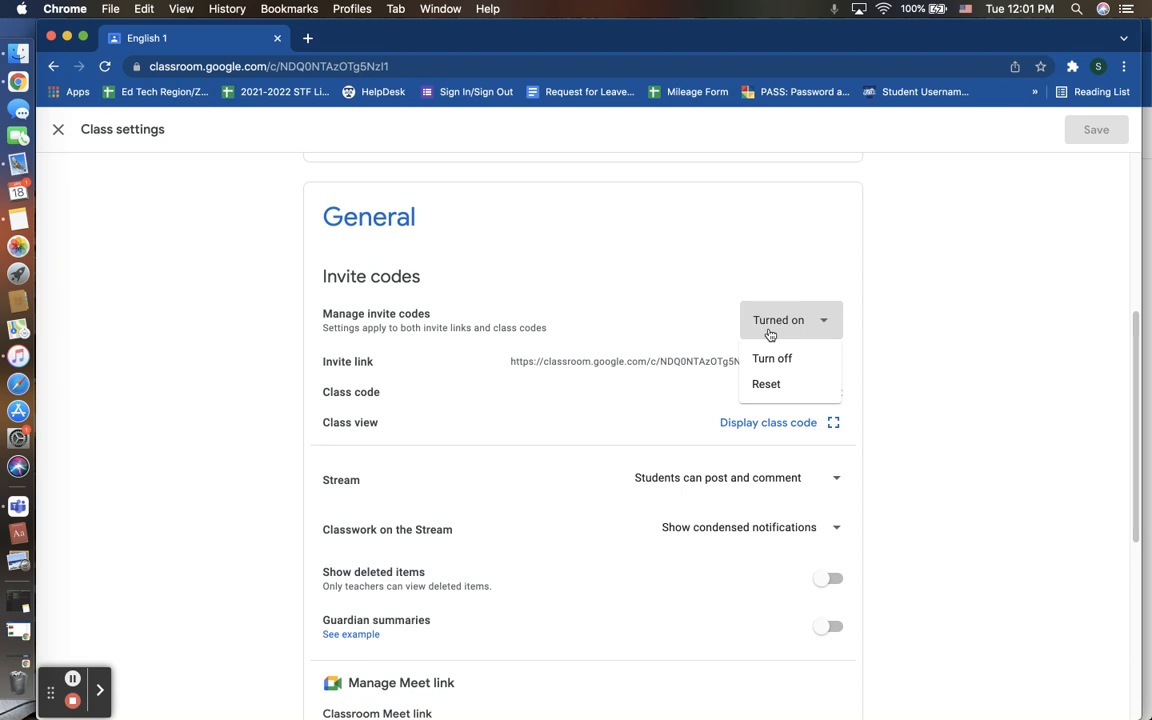
left_click(766, 384)
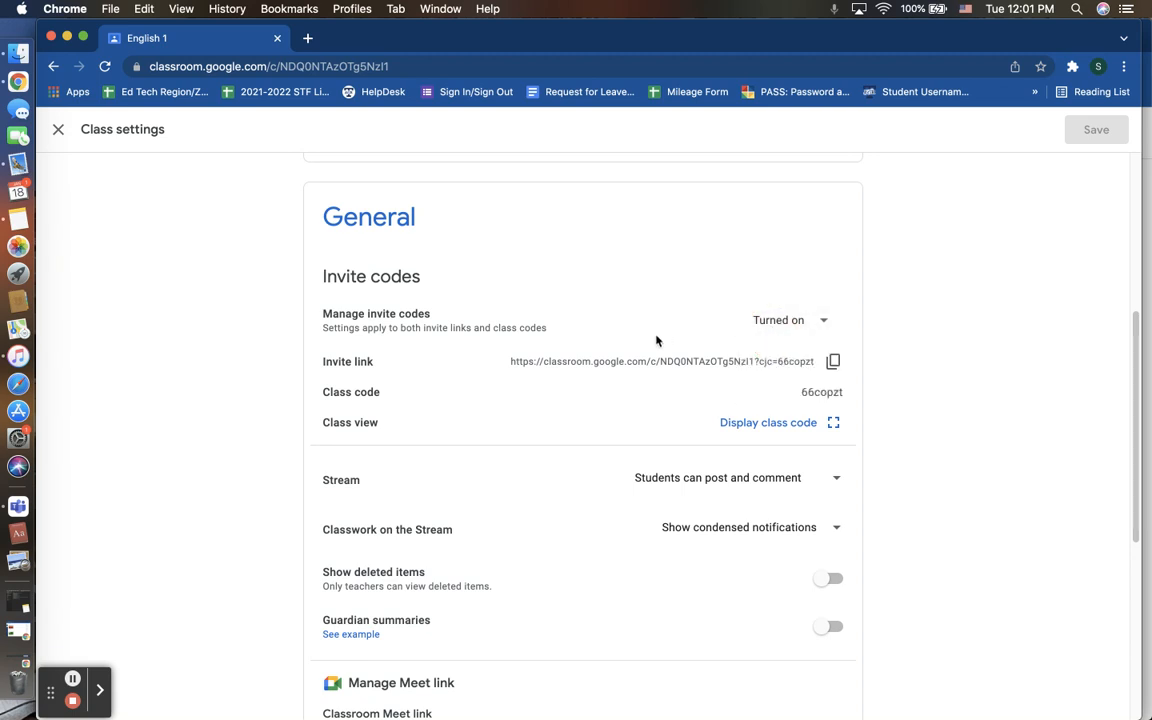
mouse_move(646, 343)
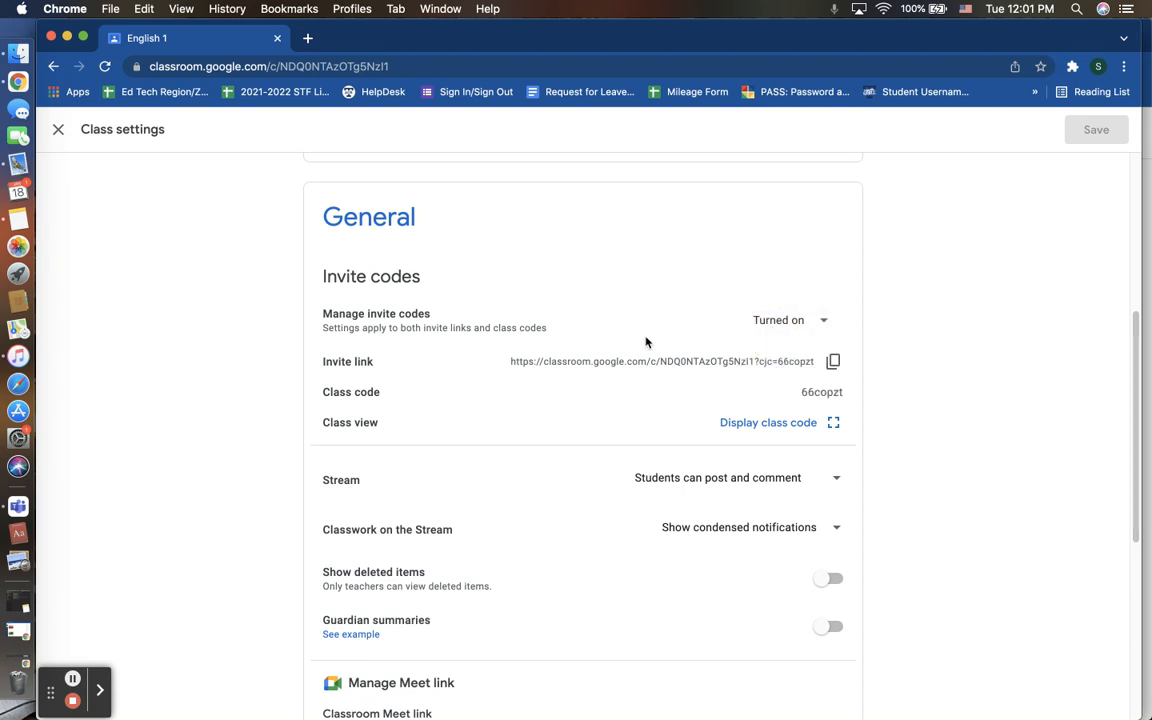
mouse_move(795, 320)
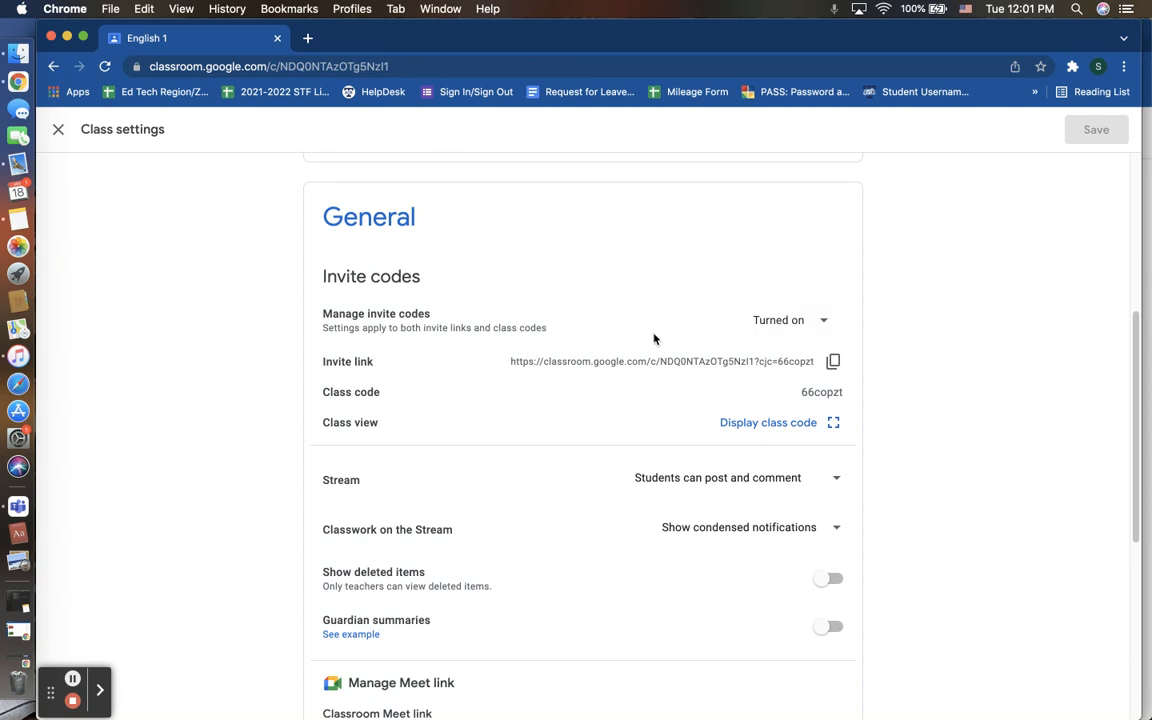
mouse_move(620, 335)
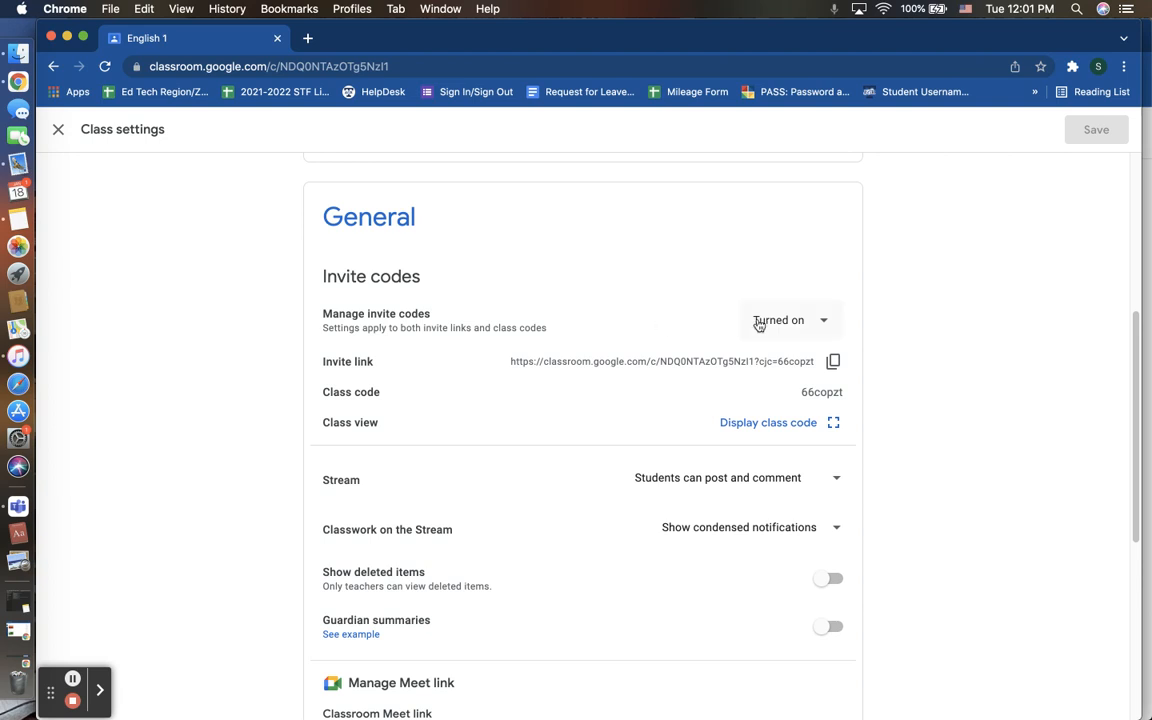
left_click(789, 319)
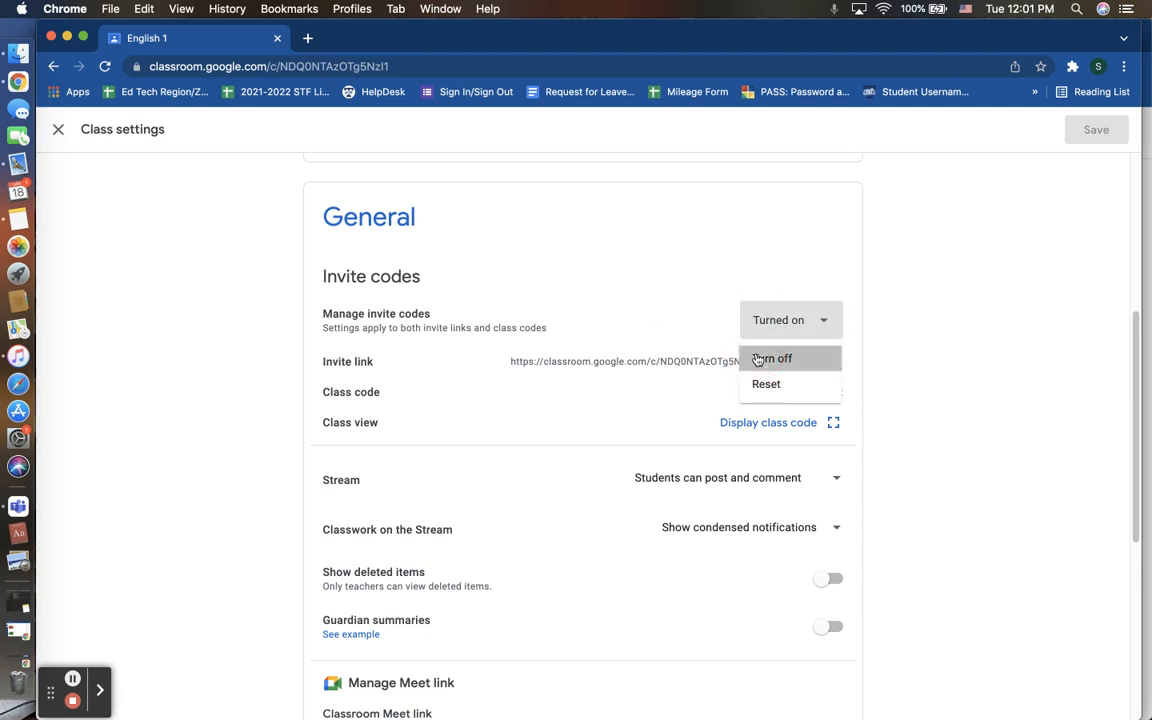
left_click(772, 358)
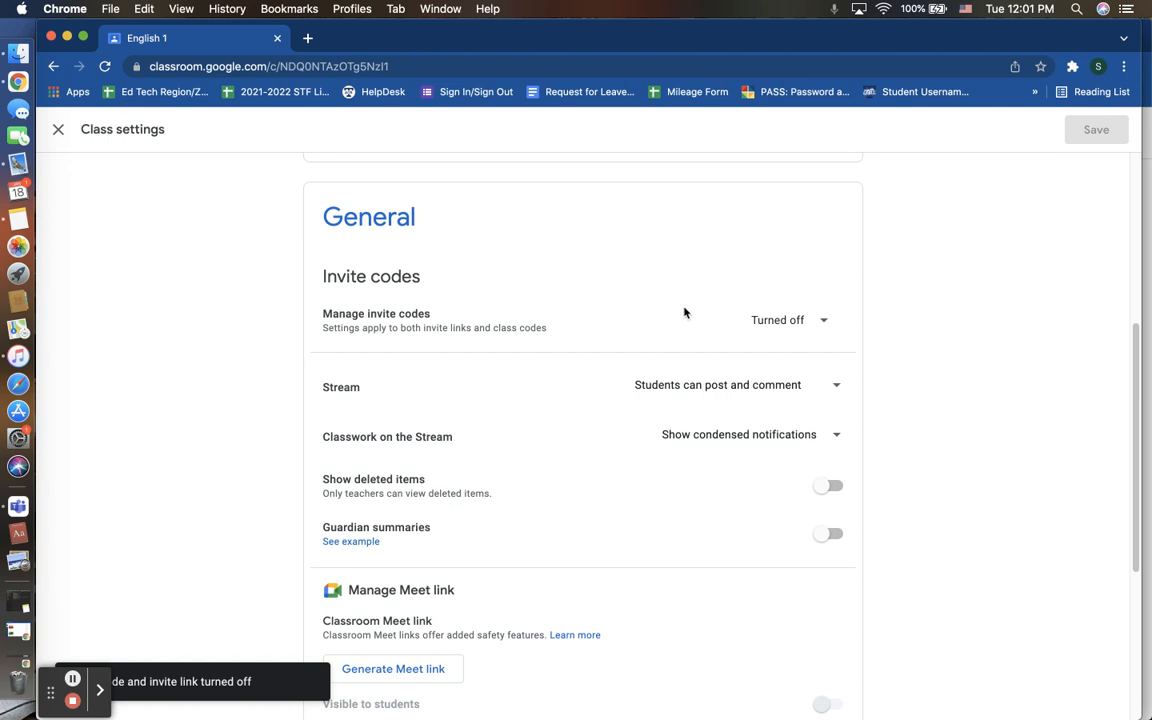
left_click(789, 319)
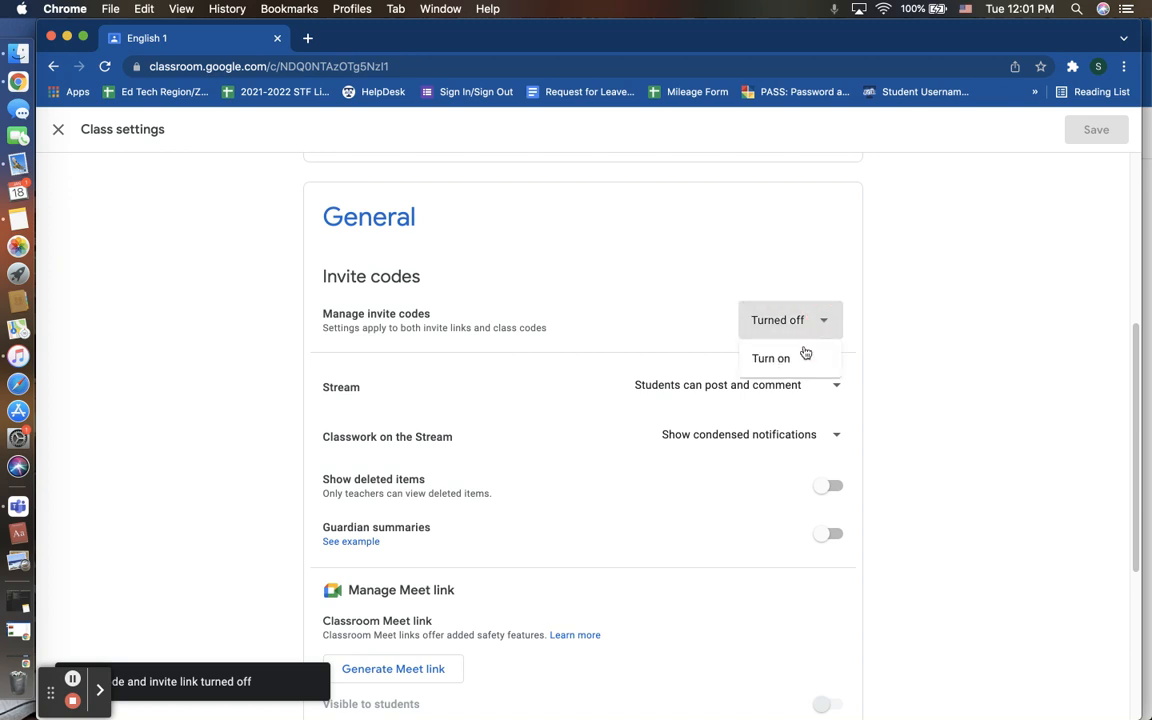
left_click(770, 358)
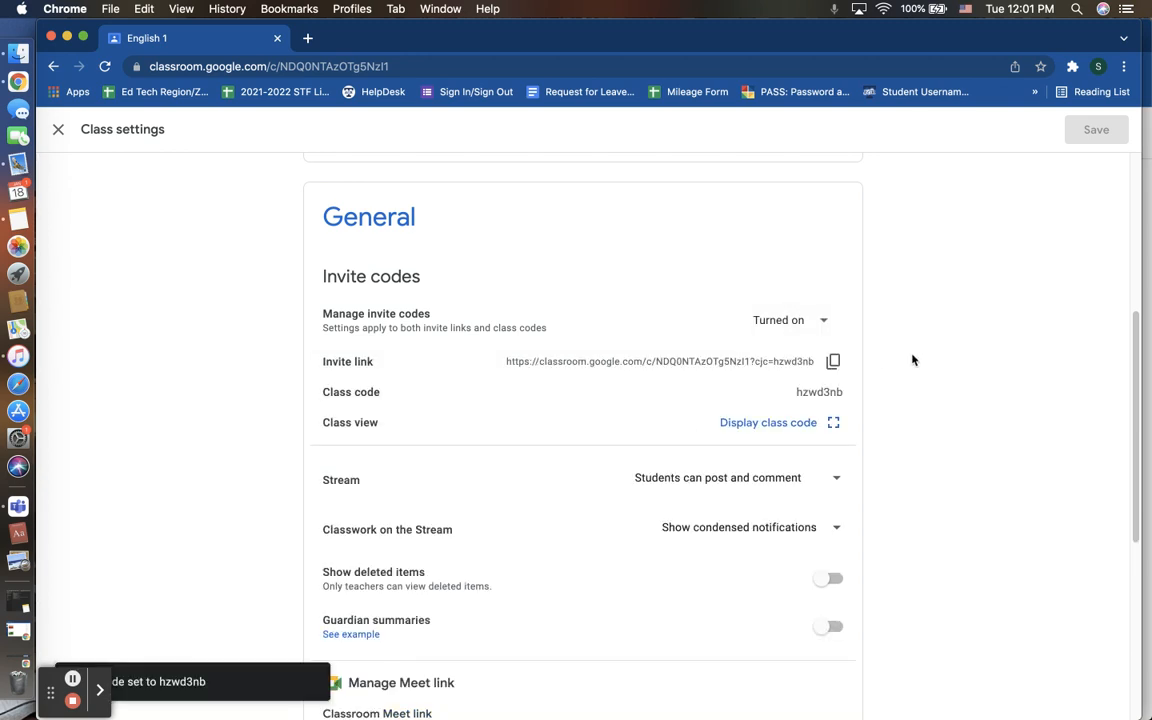
mouse_move(496, 373)
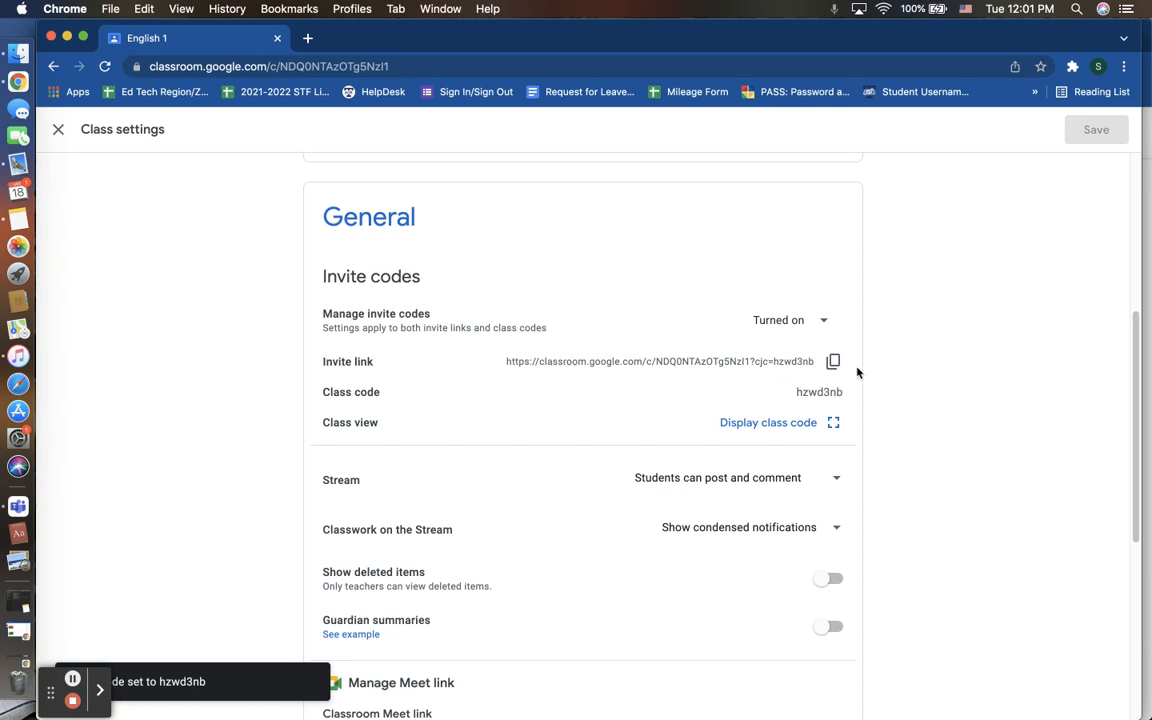
mouse_move(833, 361)
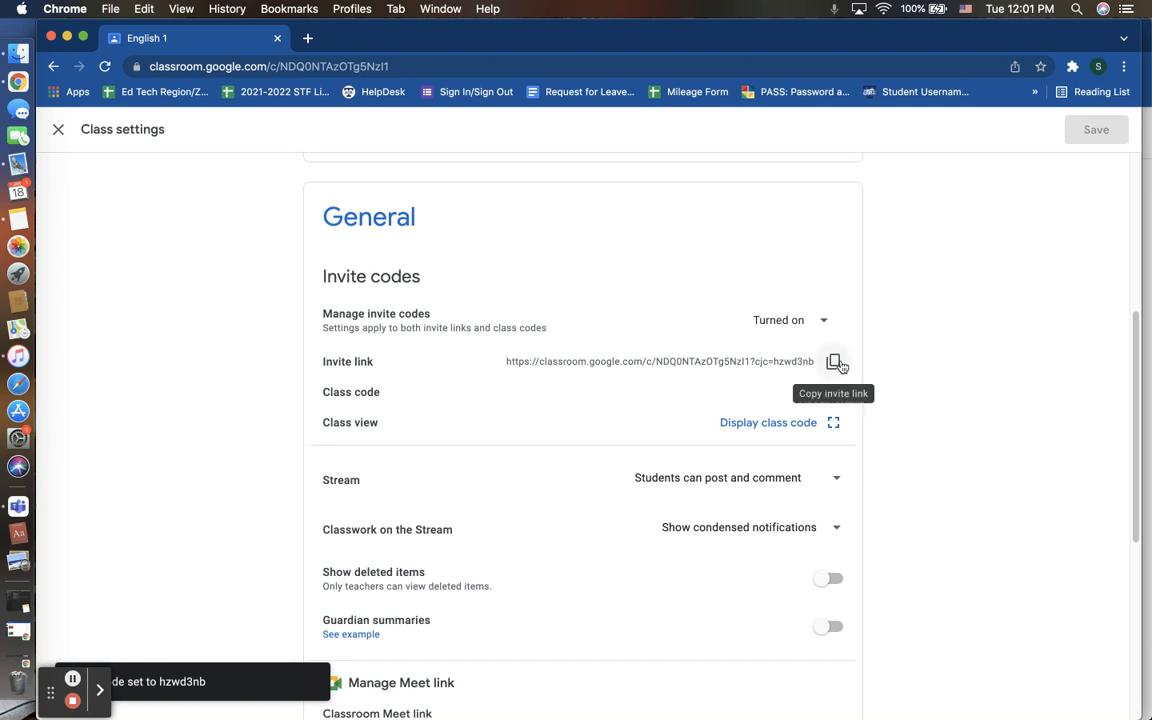
mouse_move(834, 420)
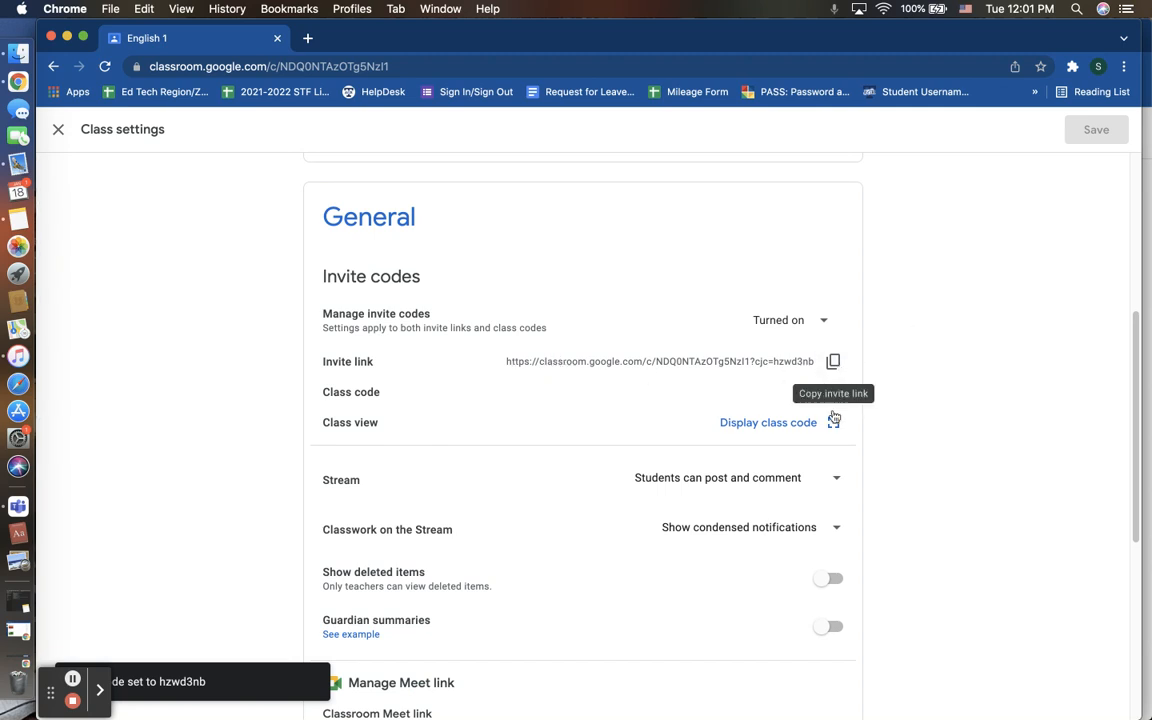
left_click(767, 422)
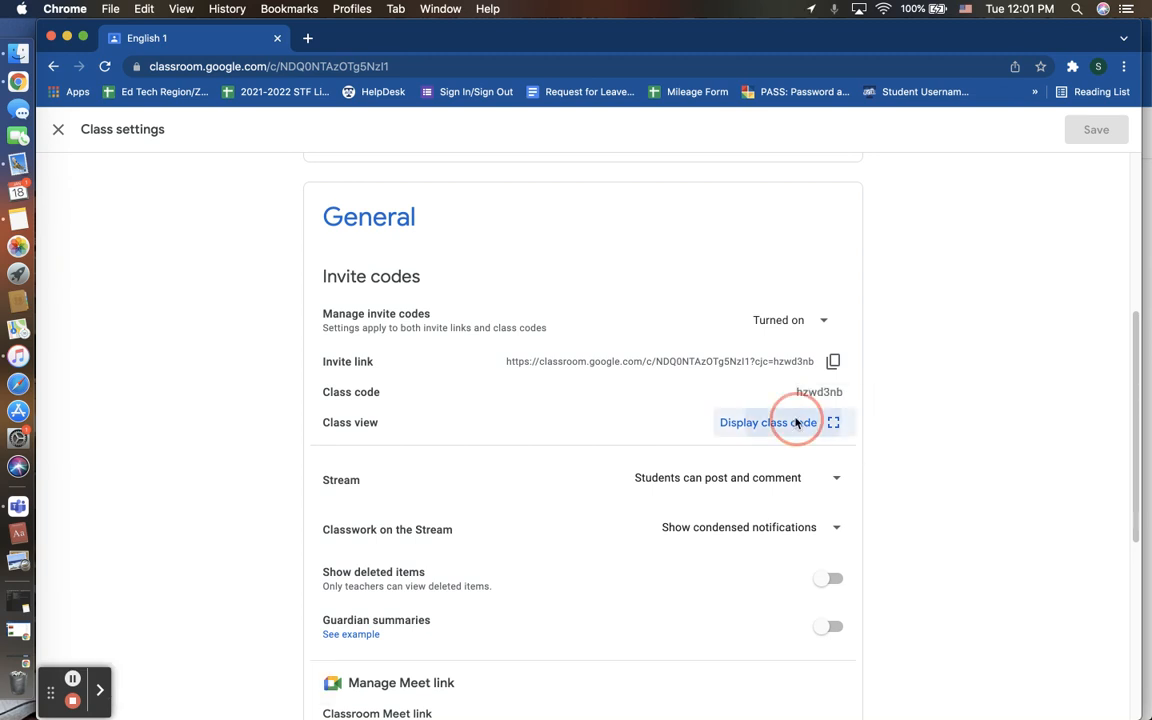
left_click(767, 422)
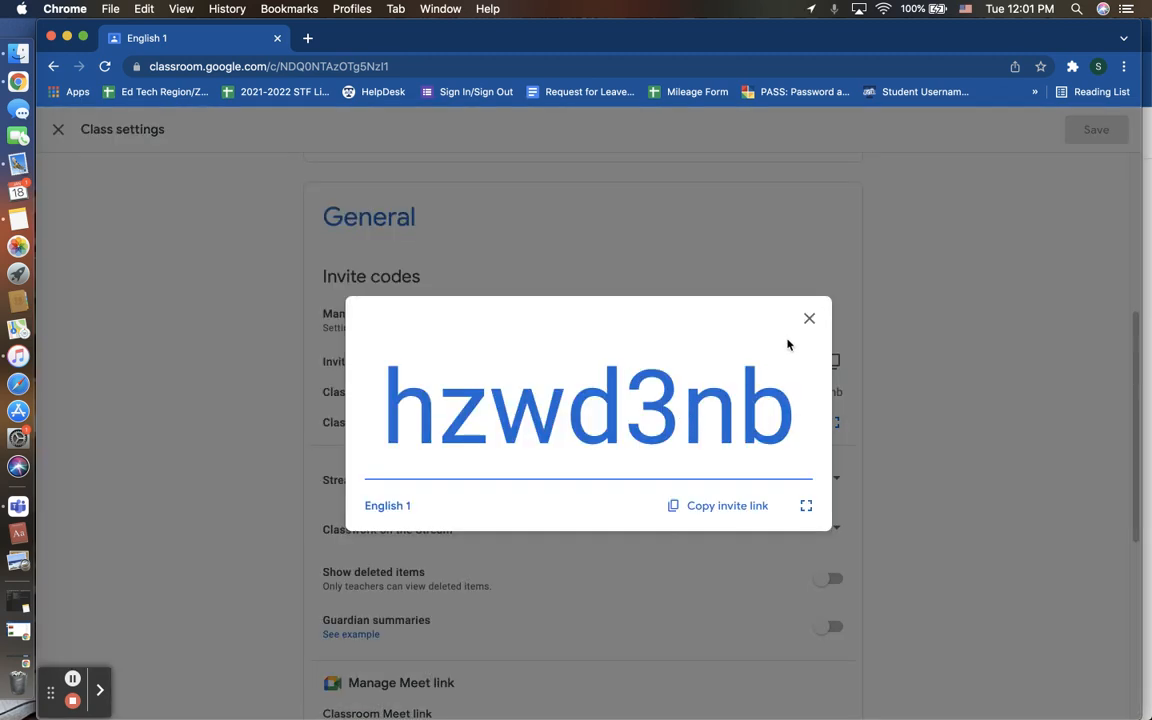
left_click(809, 318)
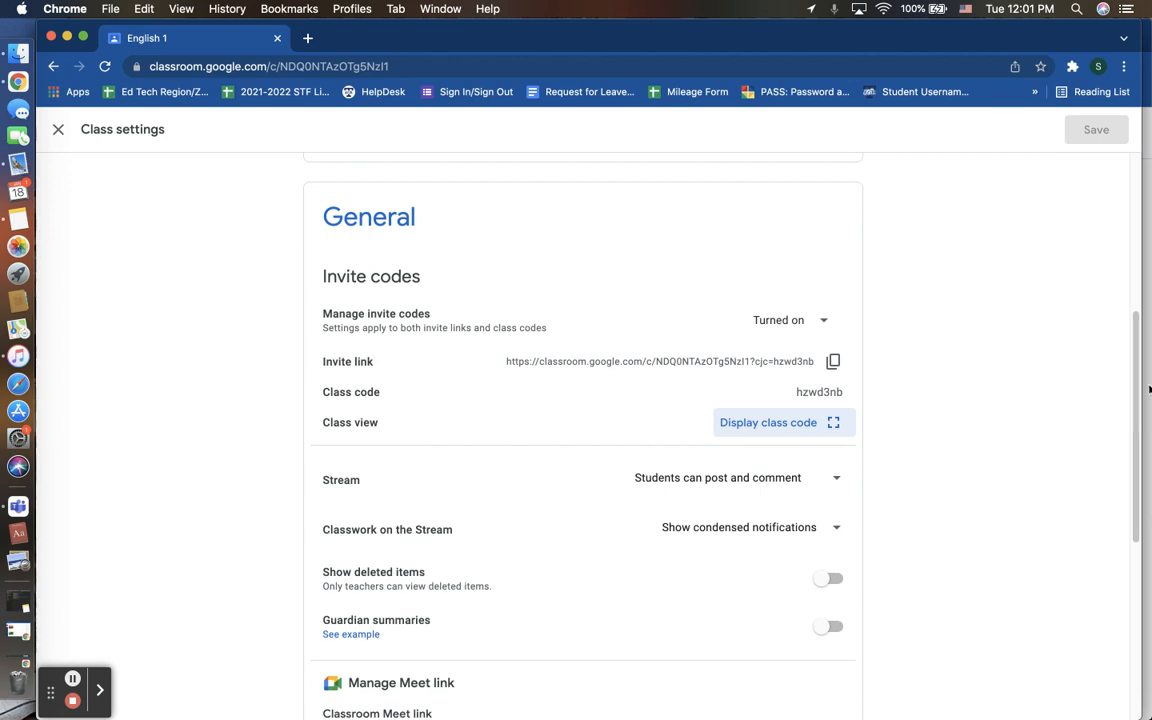
Reveal the Stream posting permission choices, set to students can post and comment.
scroll("down", 3)
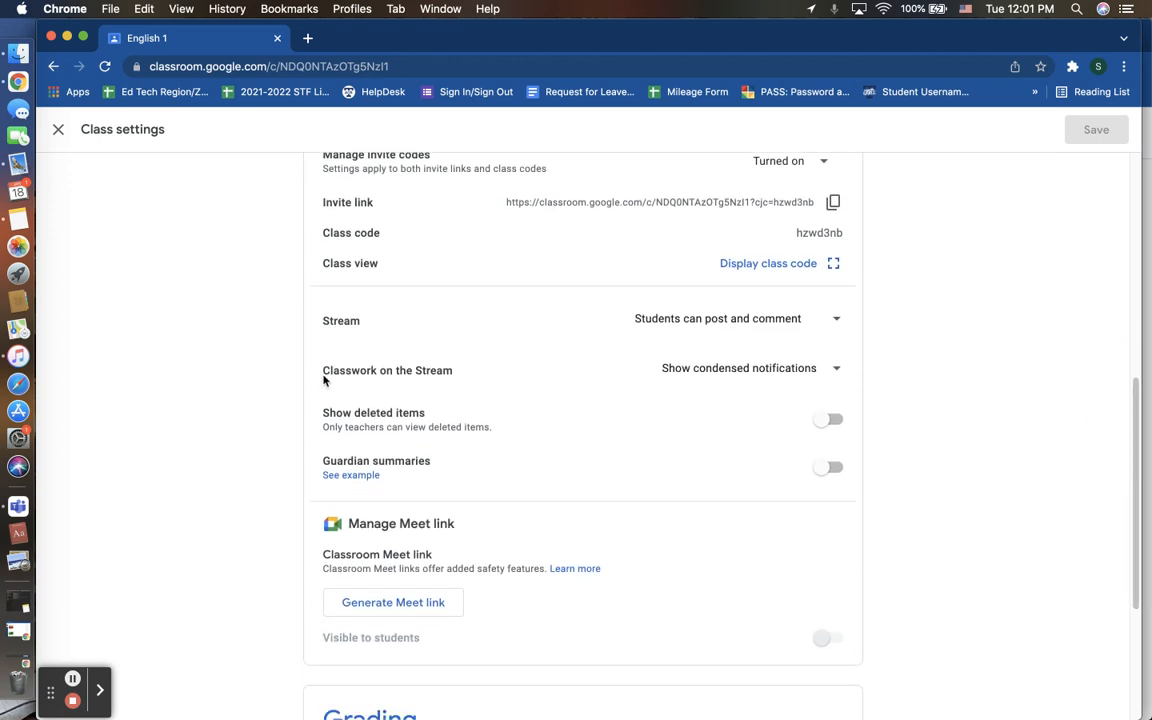
mouse_move(420, 331)
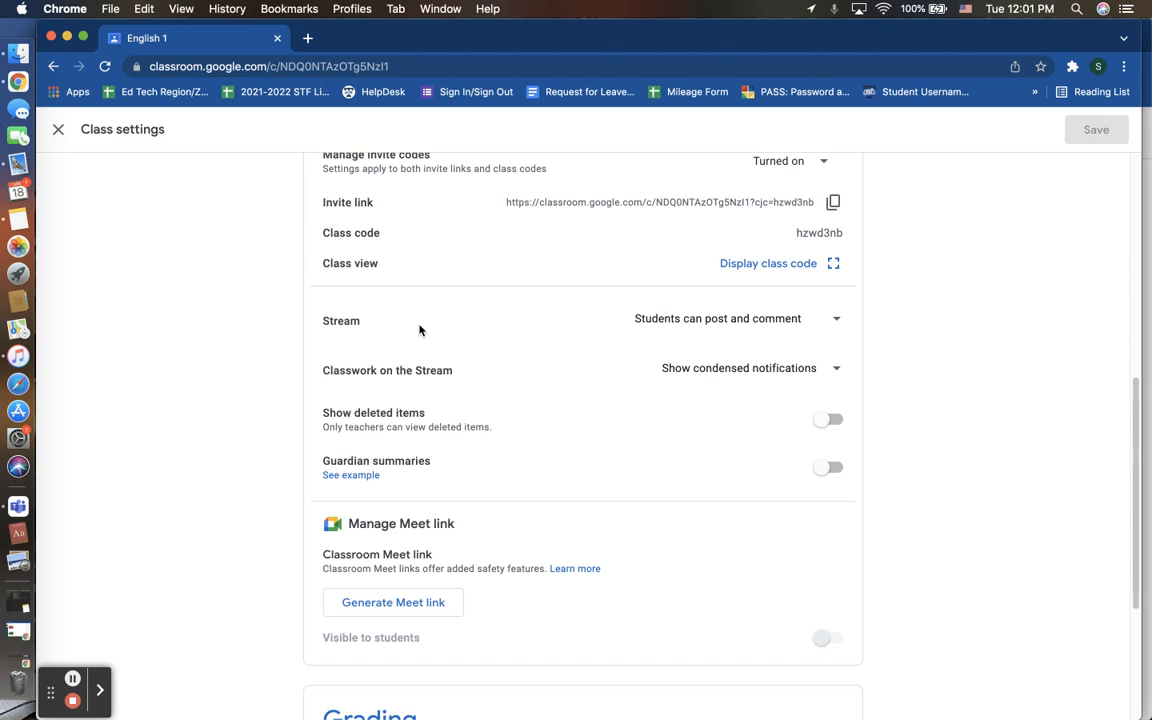
mouse_move(565, 310)
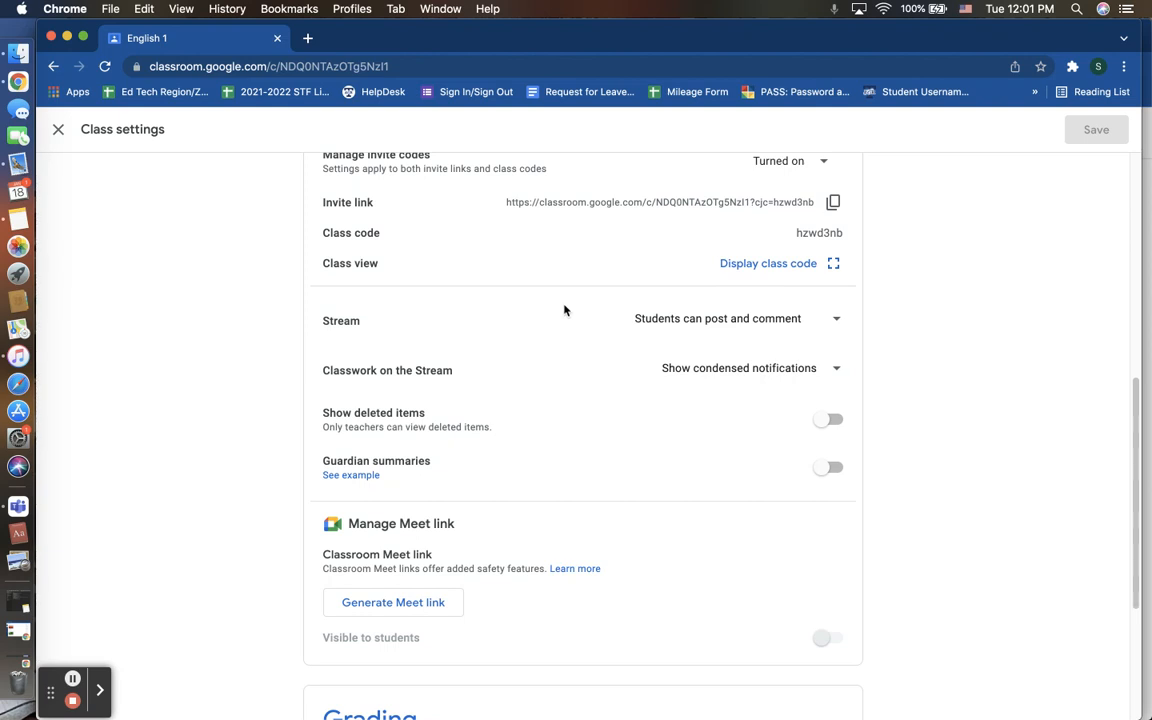
mouse_move(592, 311)
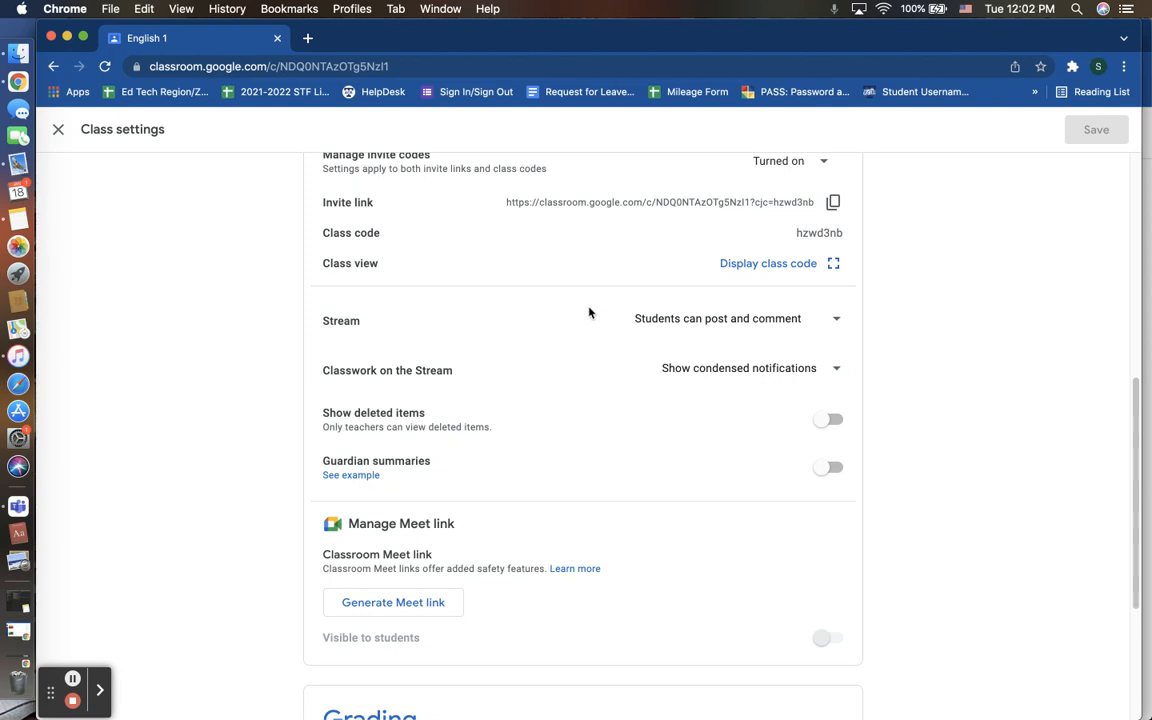
mouse_move(576, 328)
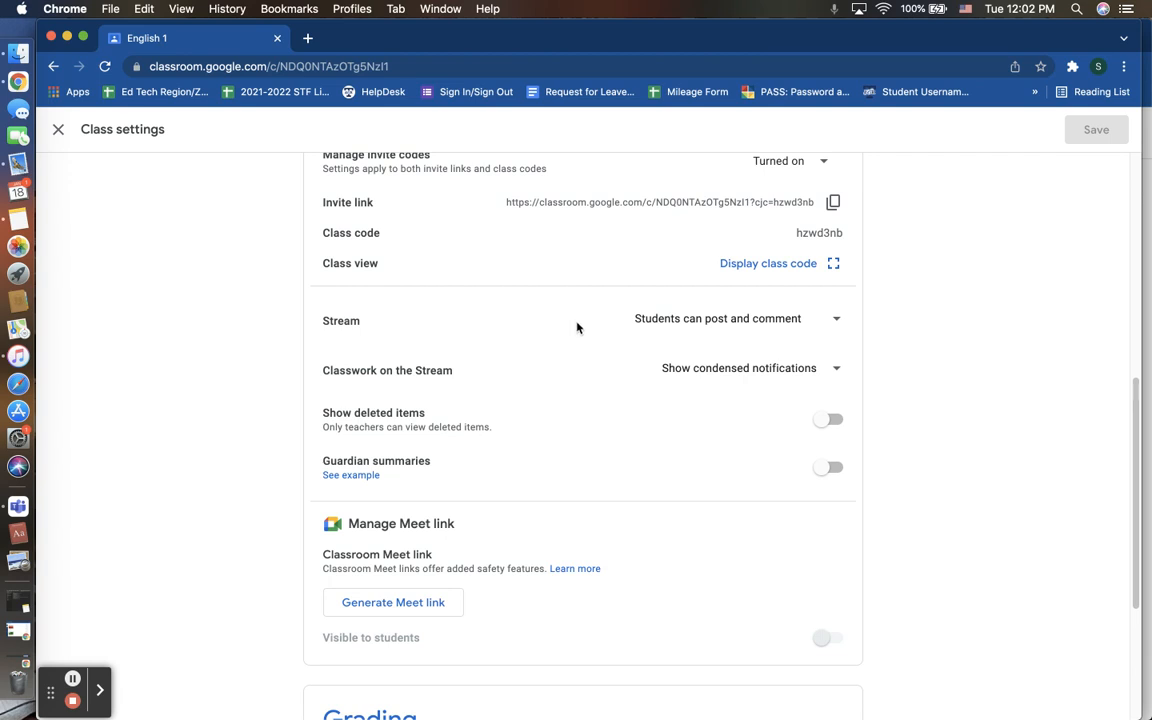
left_click(736, 318)
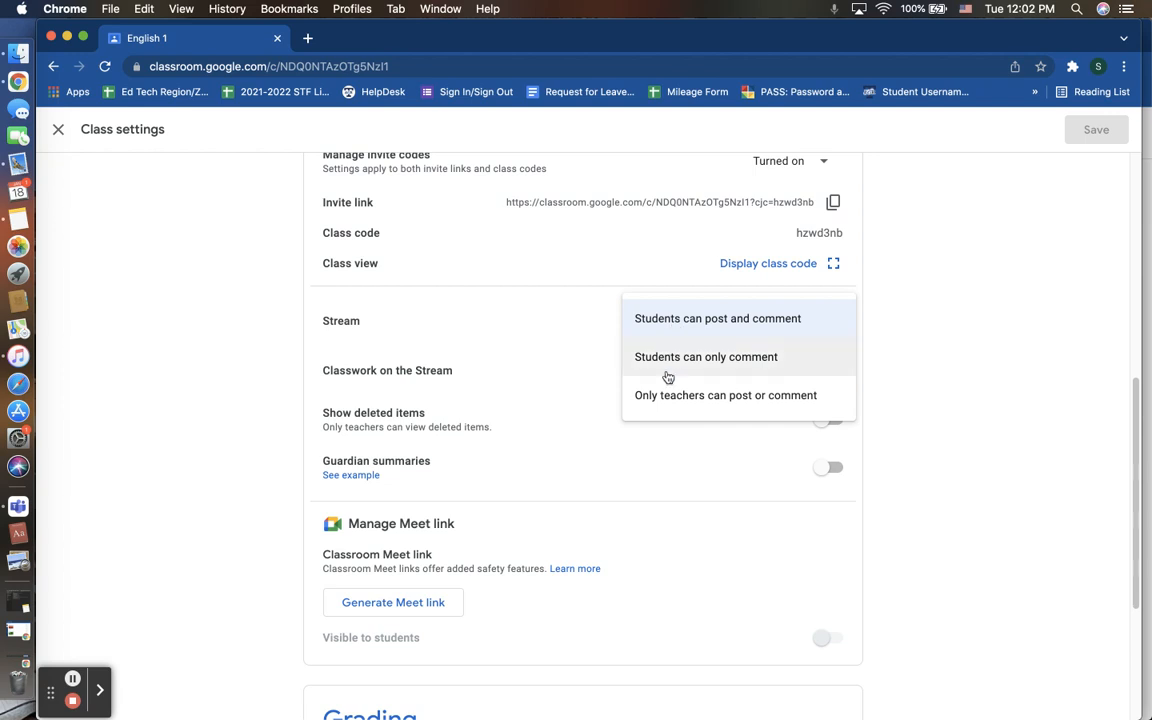
mouse_move(668, 408)
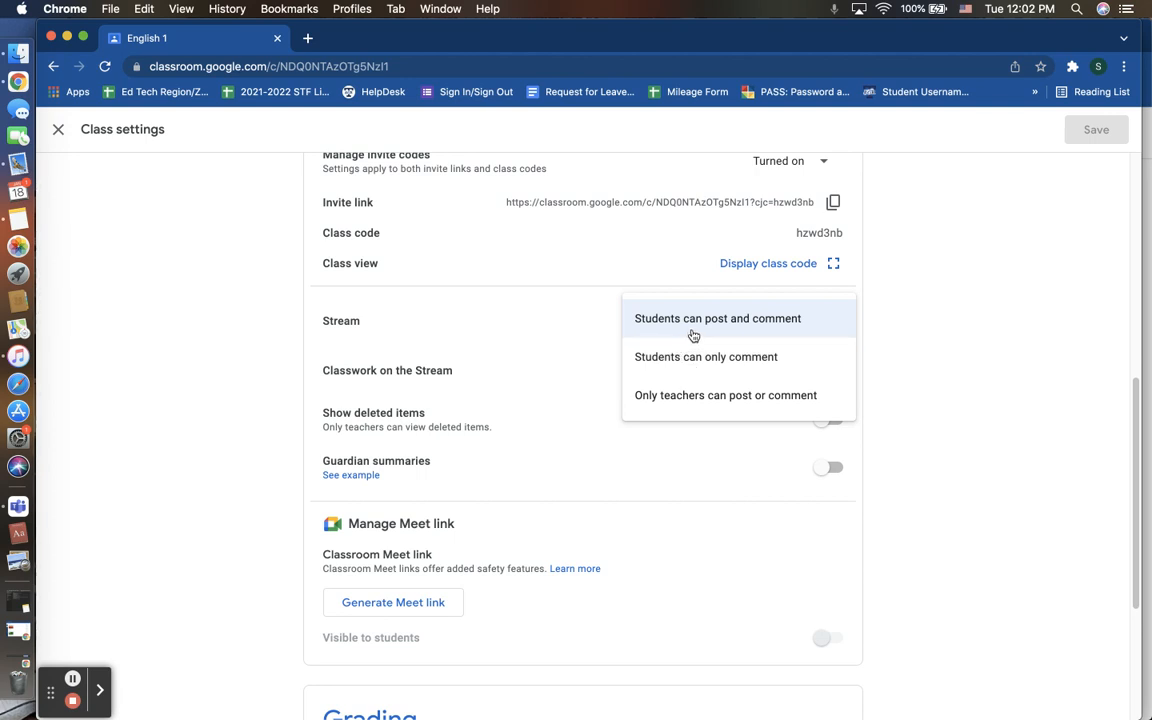
mouse_move(667, 345)
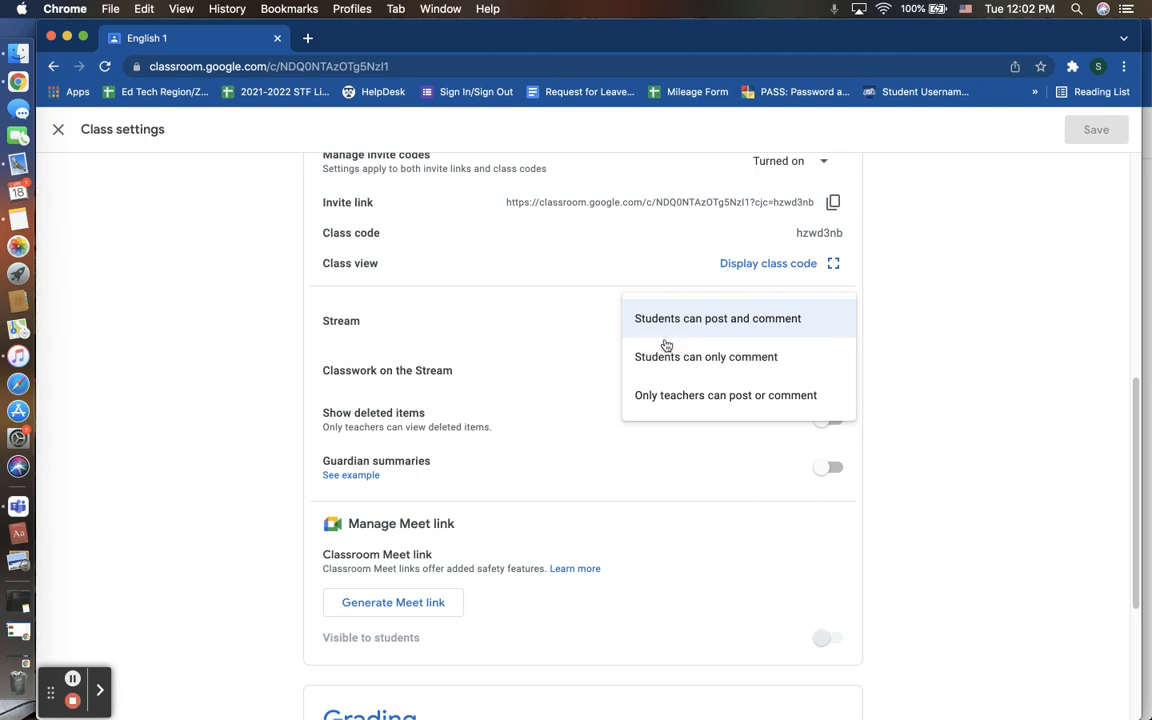
mouse_move(656, 395)
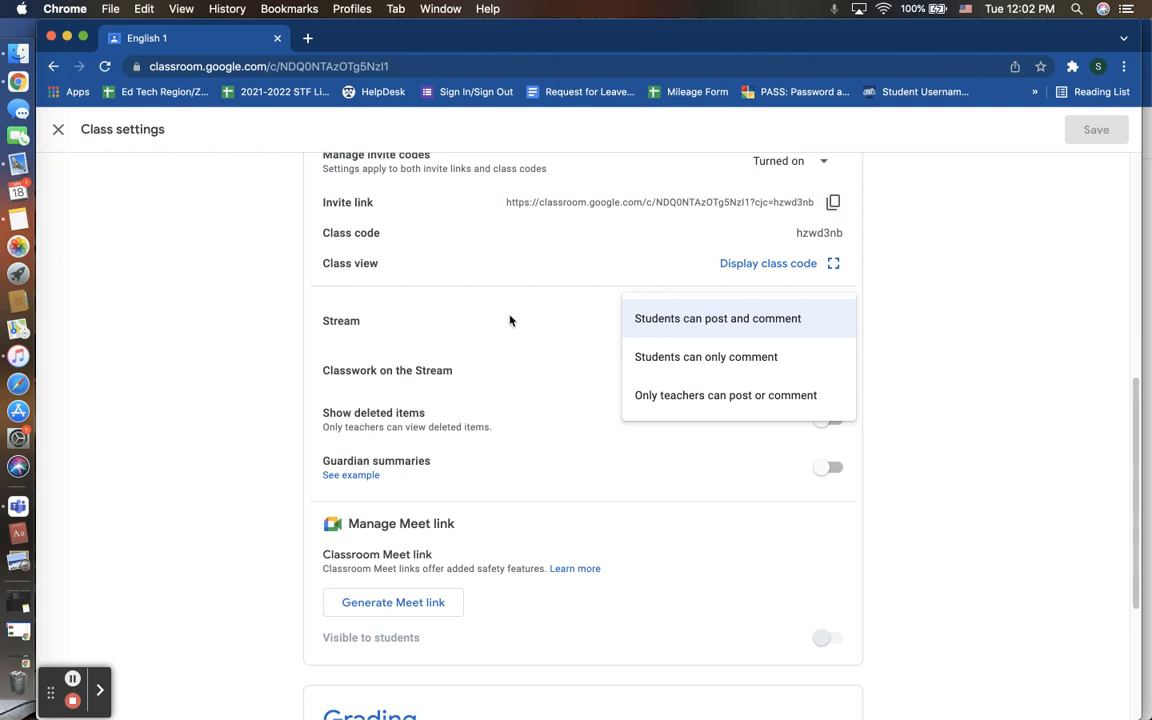
left_click(717, 318)
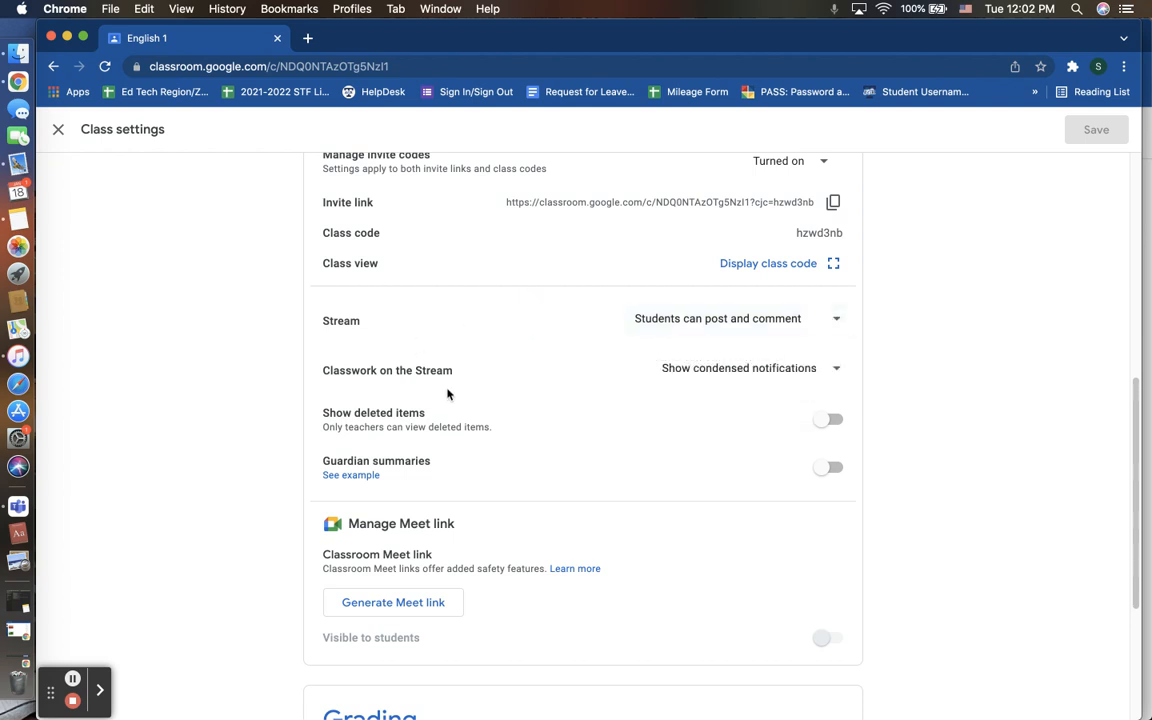
List the Classwork on the Stream choices: attachments and details, condensed or hidden notifications.
left_click(738, 368)
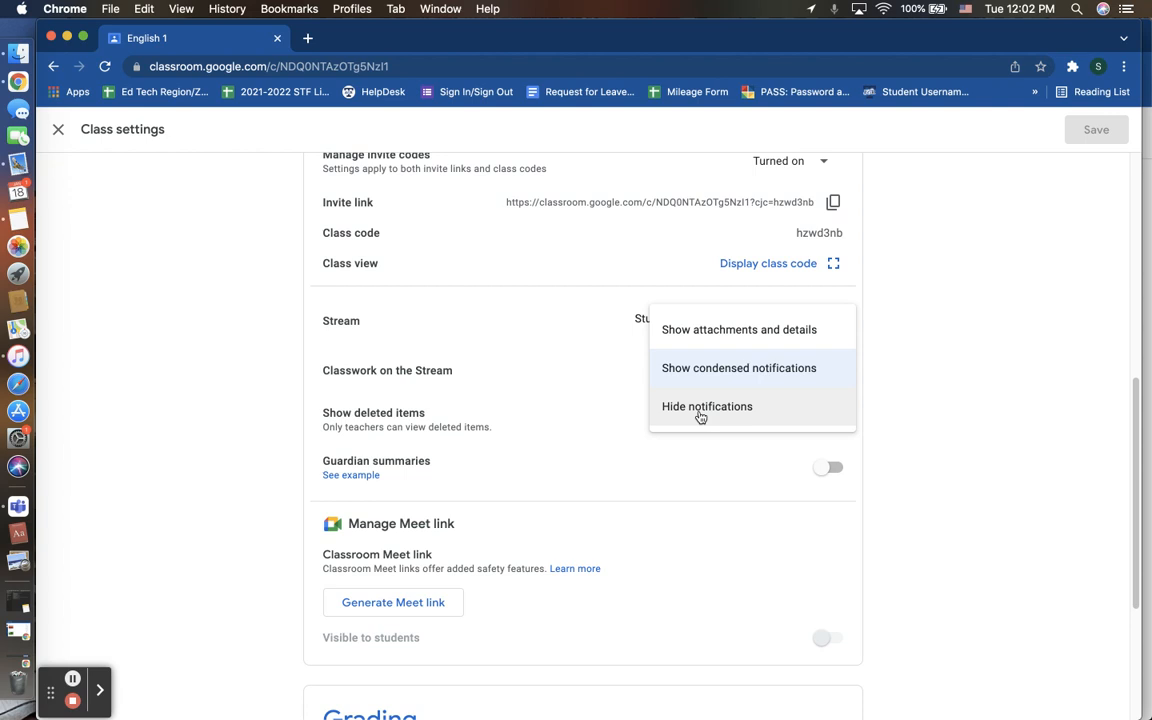
mouse_move(730, 380)
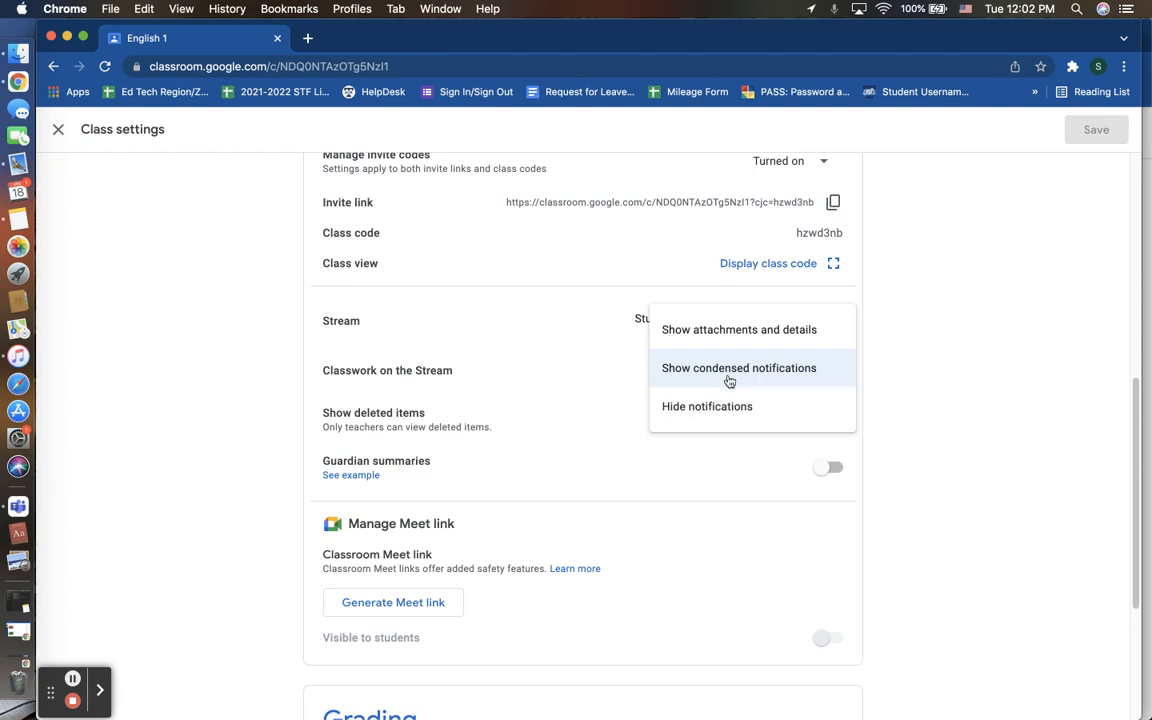
mouse_move(747, 378)
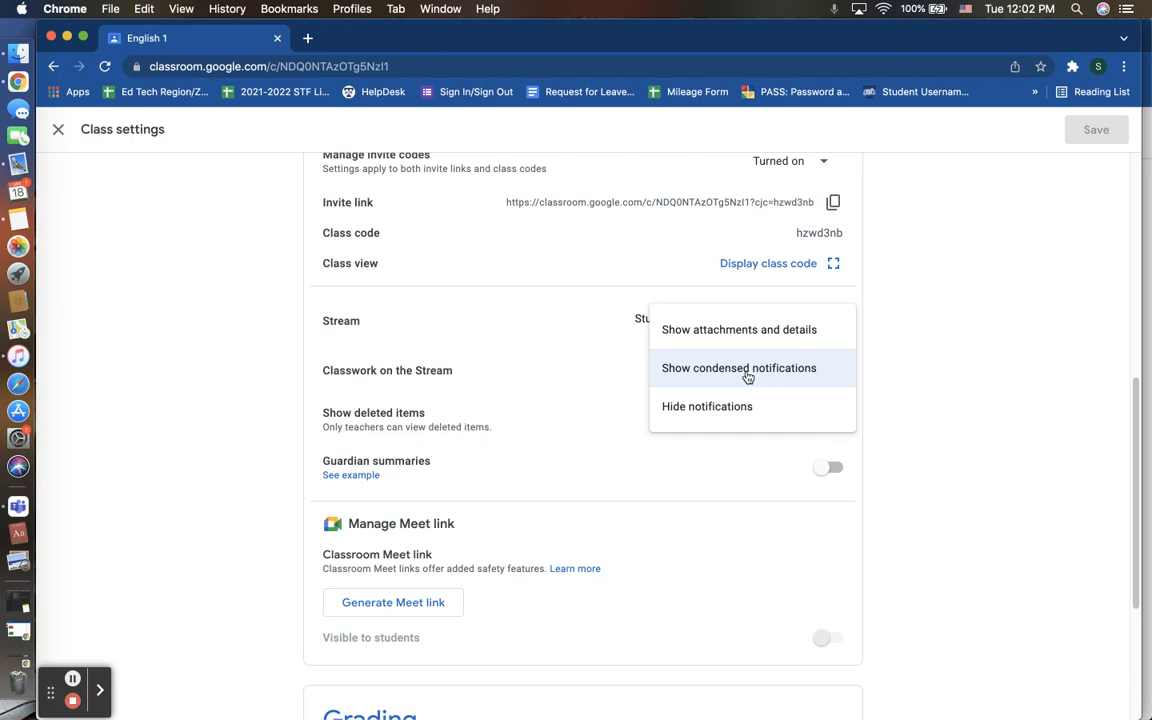
mouse_move(738, 337)
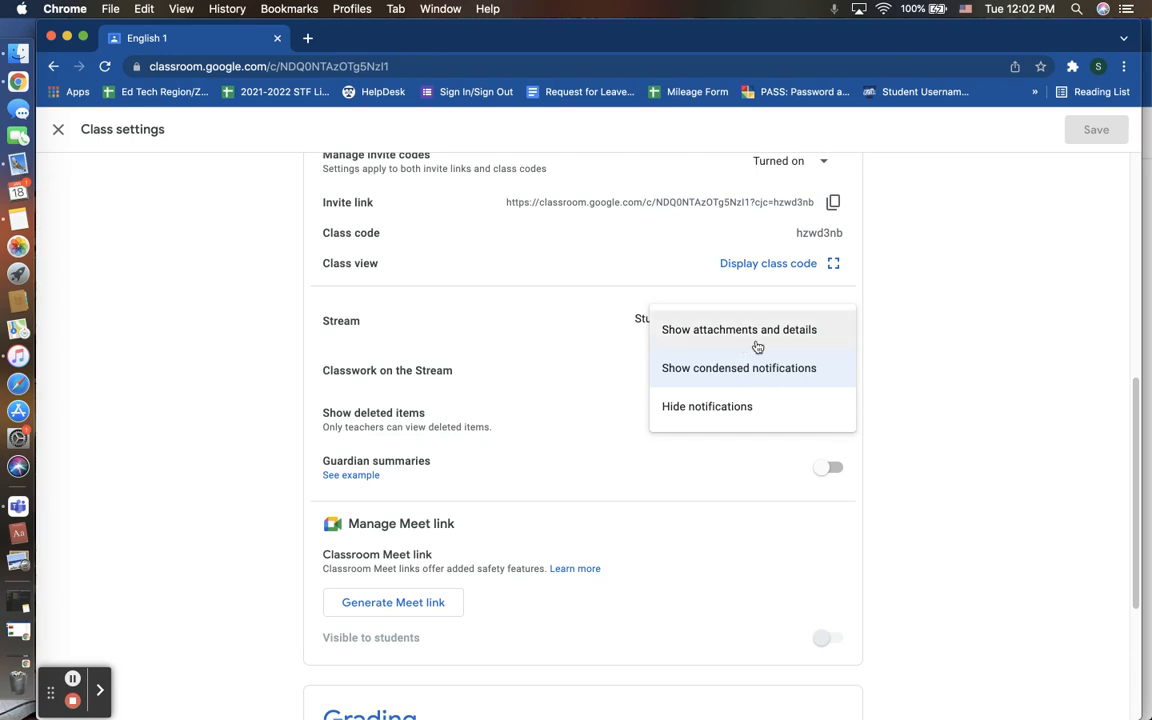
mouse_move(743, 338)
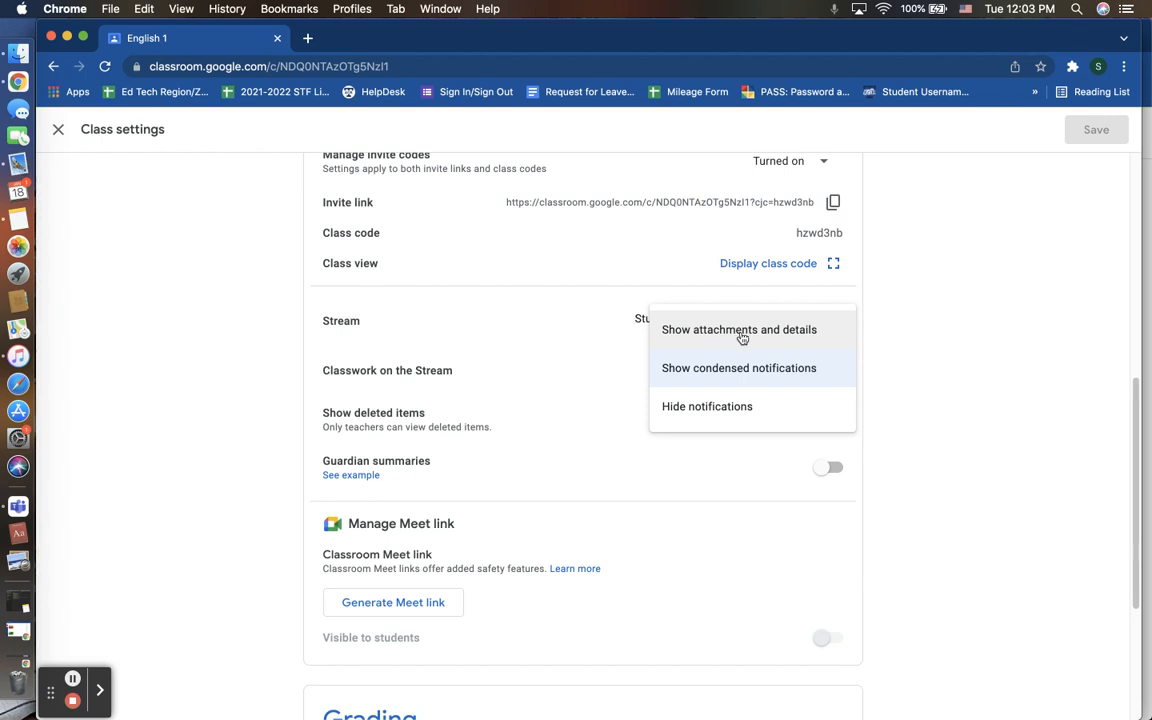
mouse_move(928, 349)
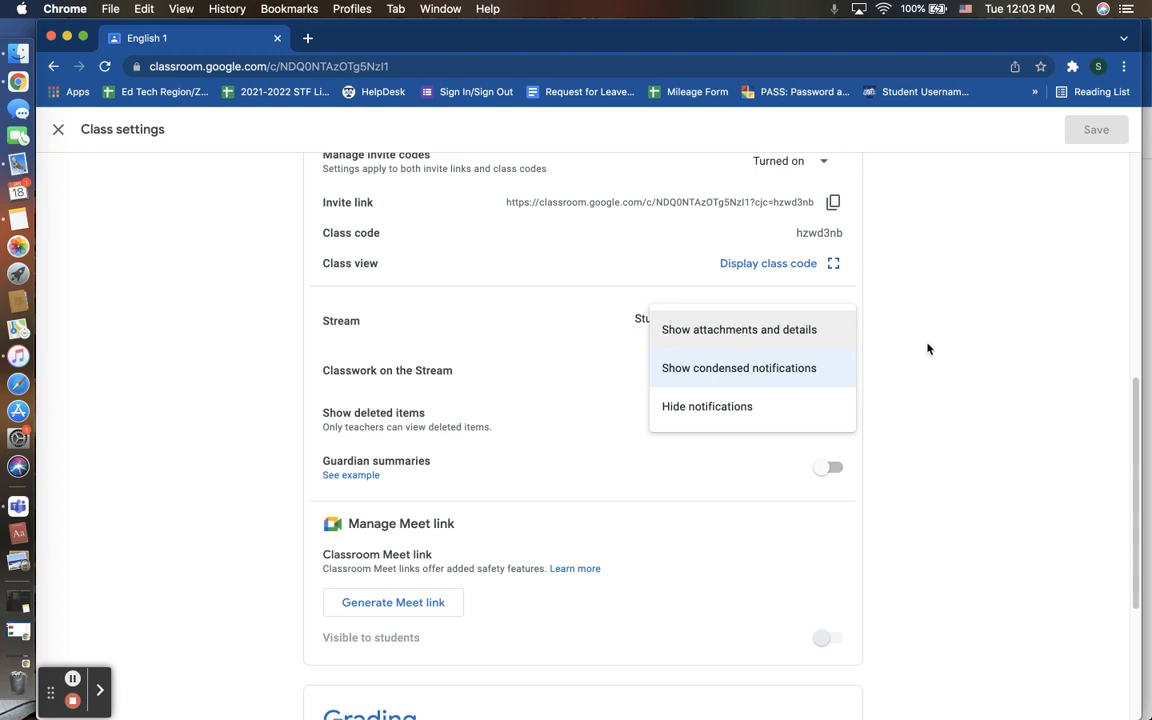
Close the classwork choices, keeping Show condensed notifications selected.
left_click(739, 368)
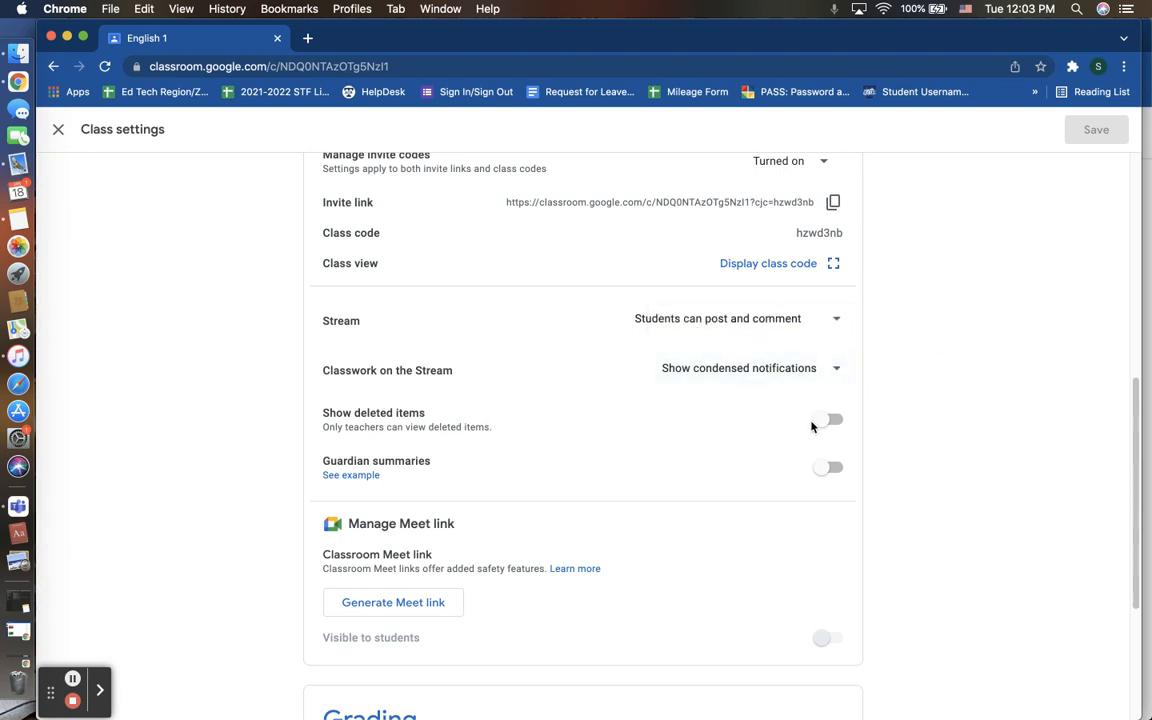
mouse_move(826, 420)
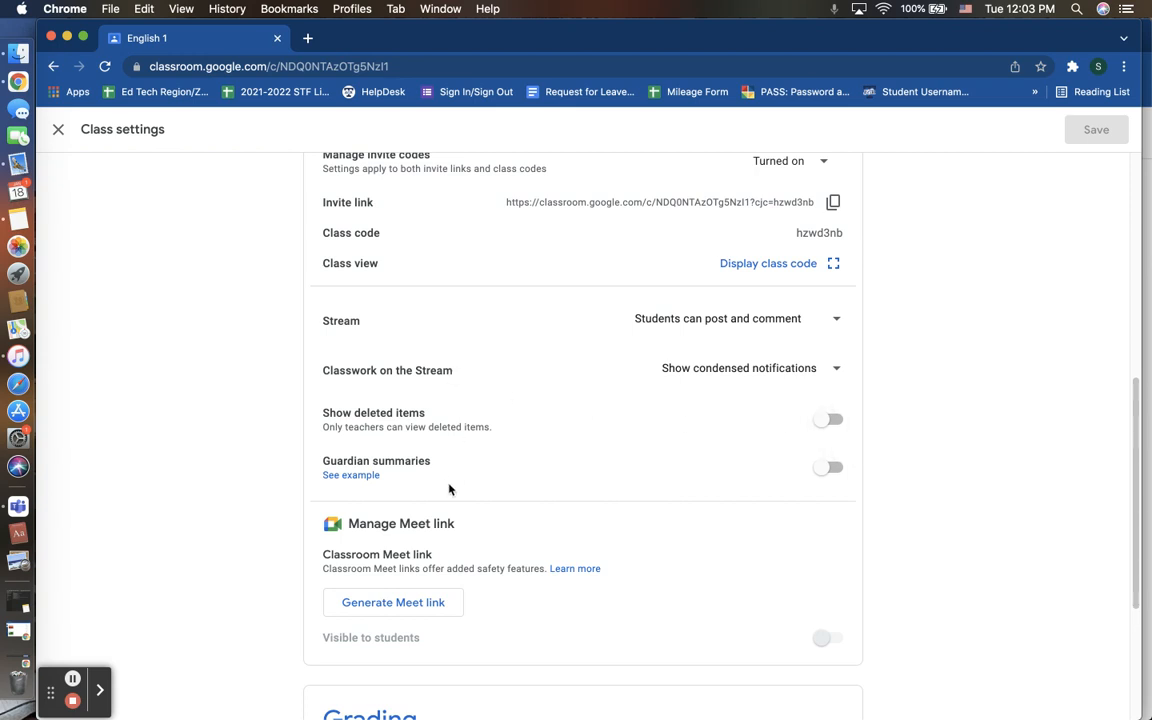
mouse_move(456, 471)
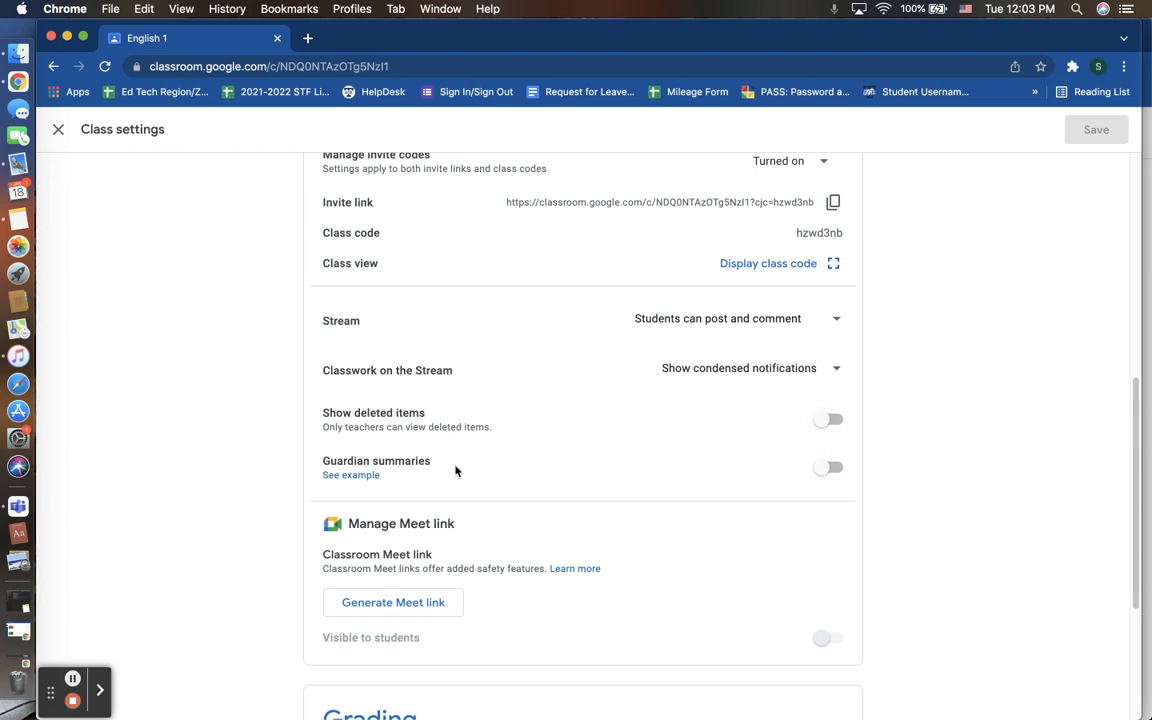
mouse_move(531, 483)
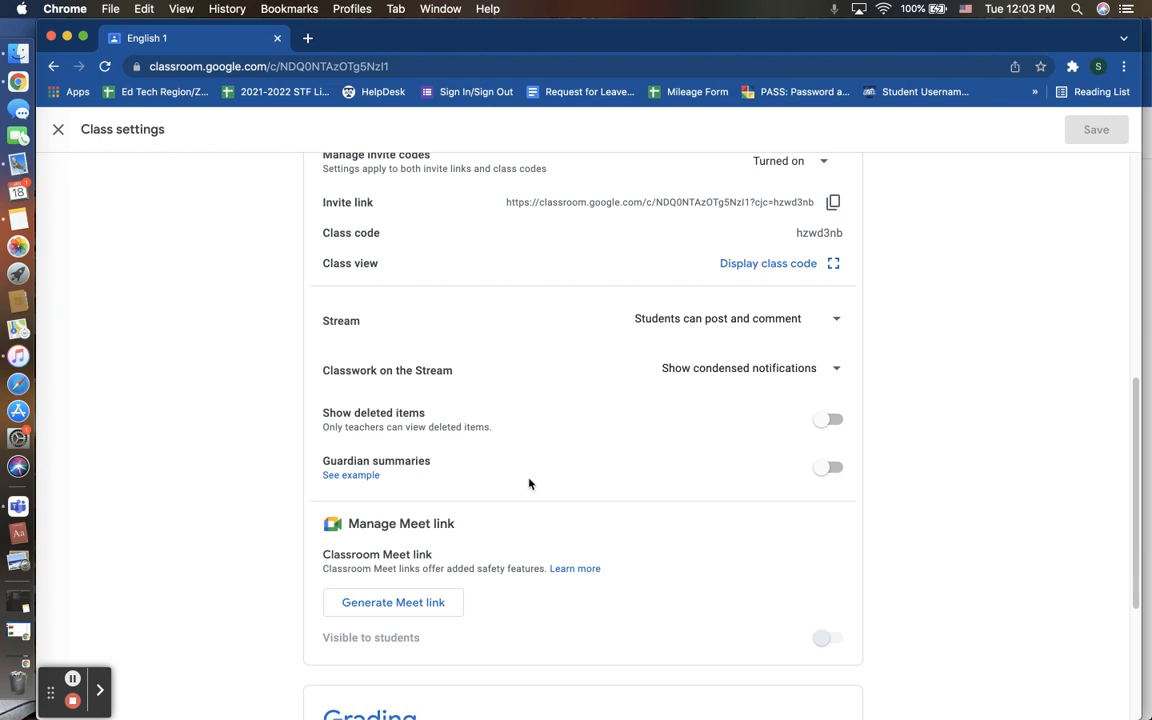
mouse_move(486, 456)
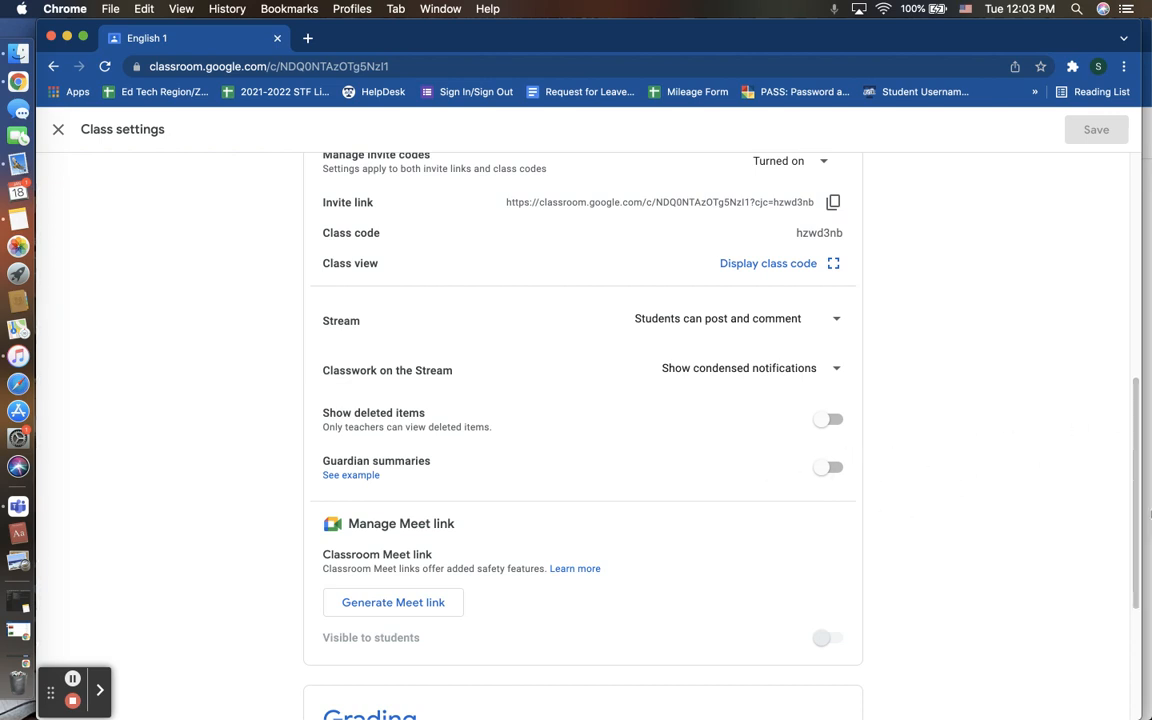
Bring the Manage Meet link and Grading sections into view, showing no overall grade calculation.
scroll("down", 3)
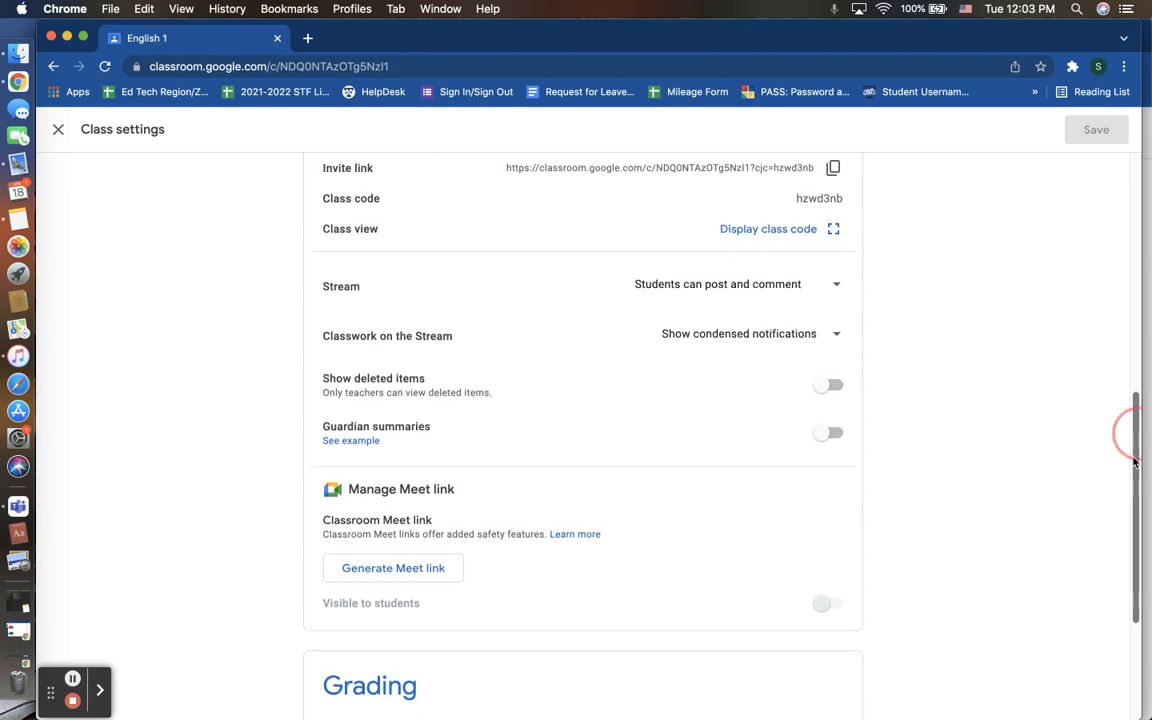
scroll("down", 3)
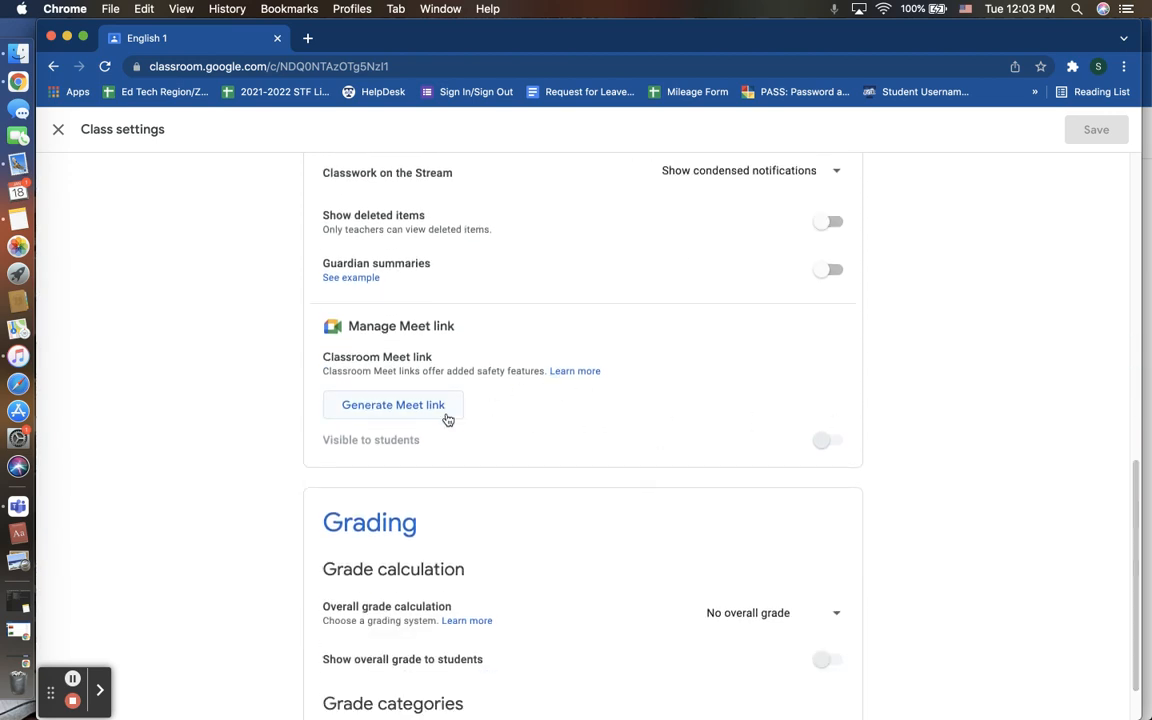
mouse_move(494, 420)
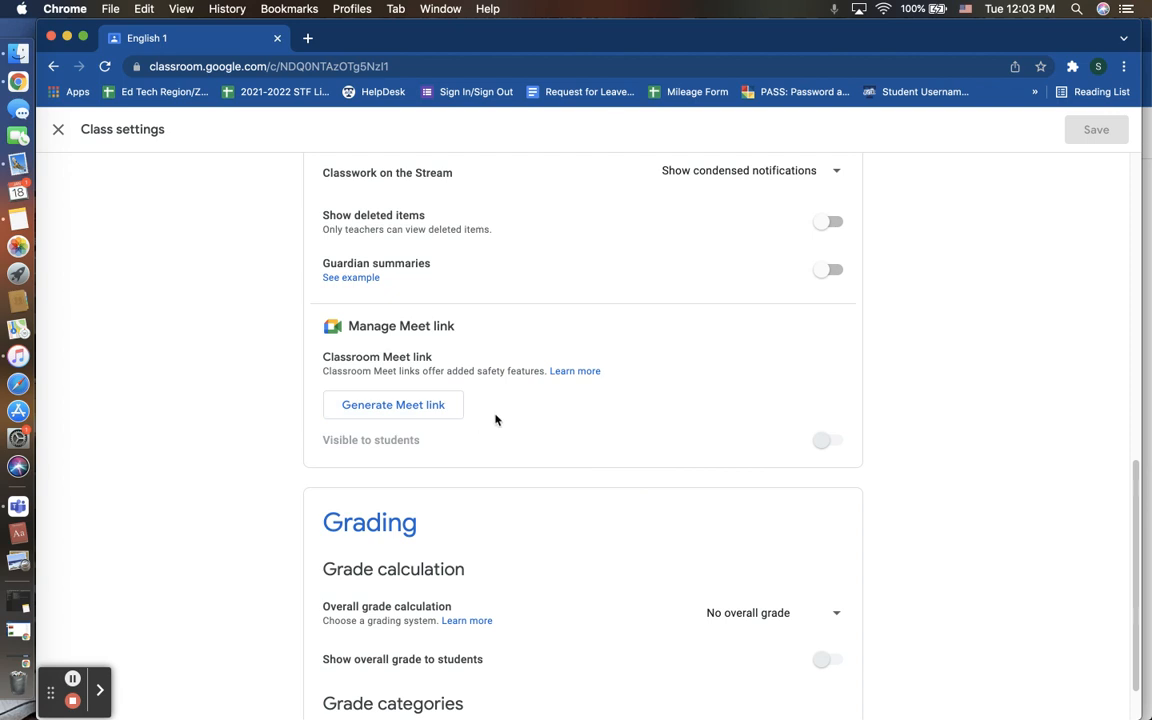
mouse_move(1128, 578)
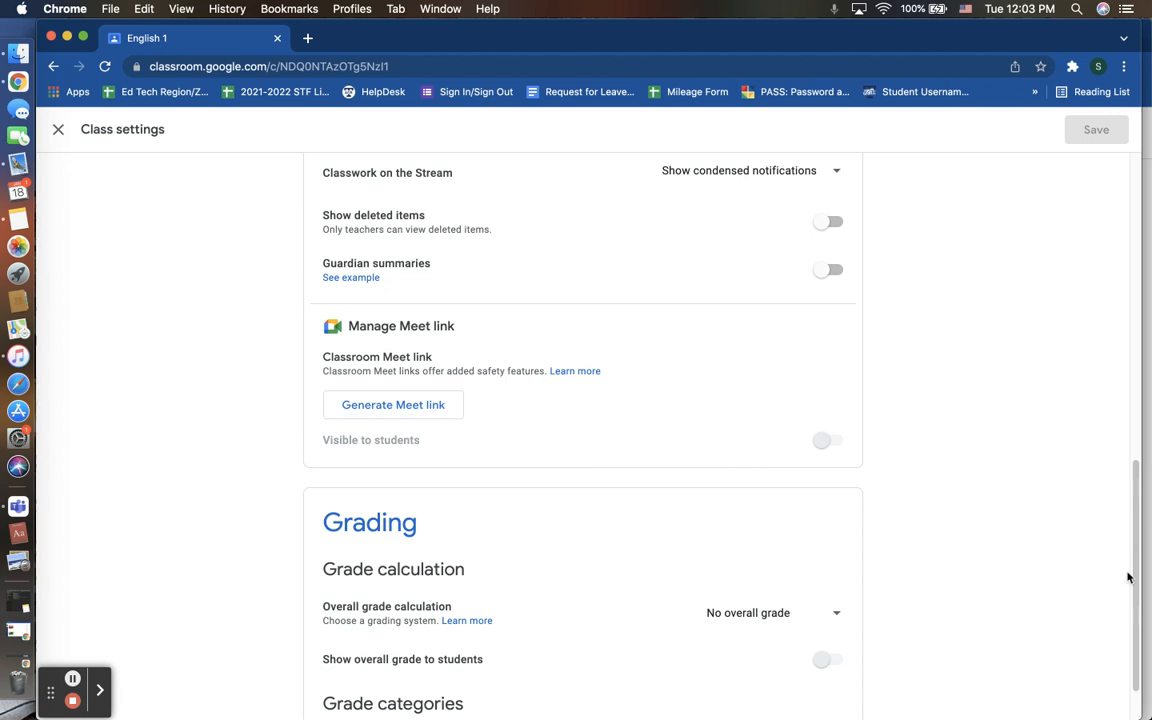
Show the full Grading section with no overall grade and no grade categories added.
scroll("down", 3)
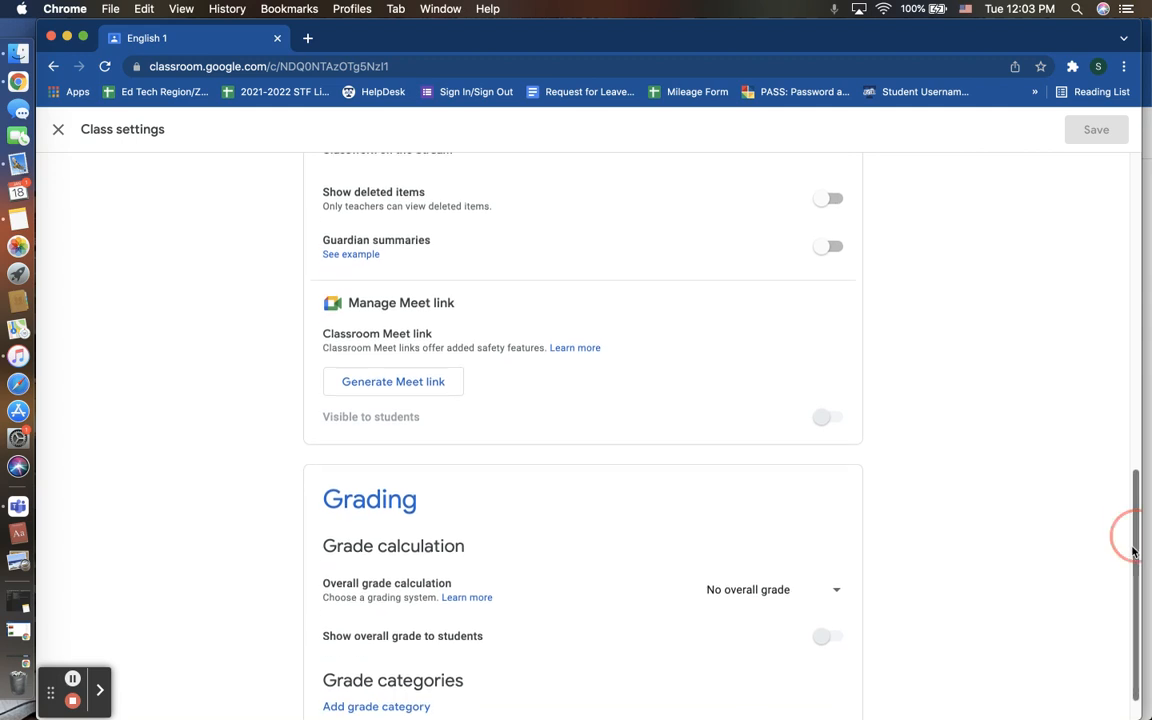
scroll("down", 3)
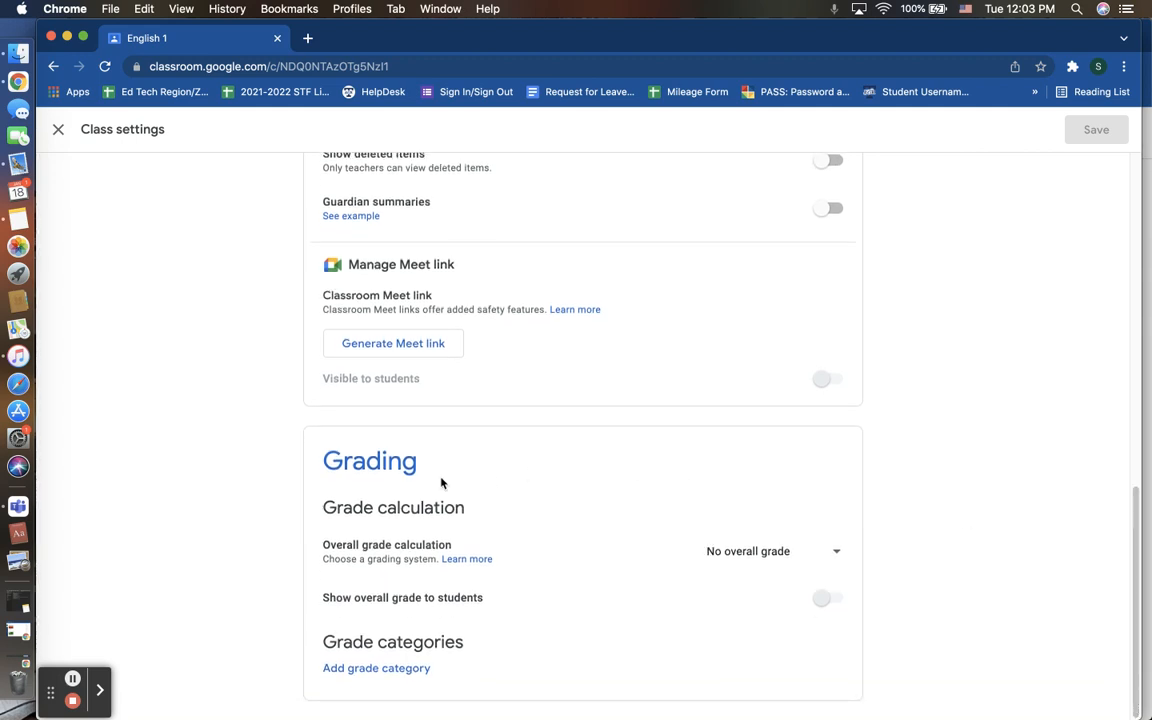
mouse_move(305, 482)
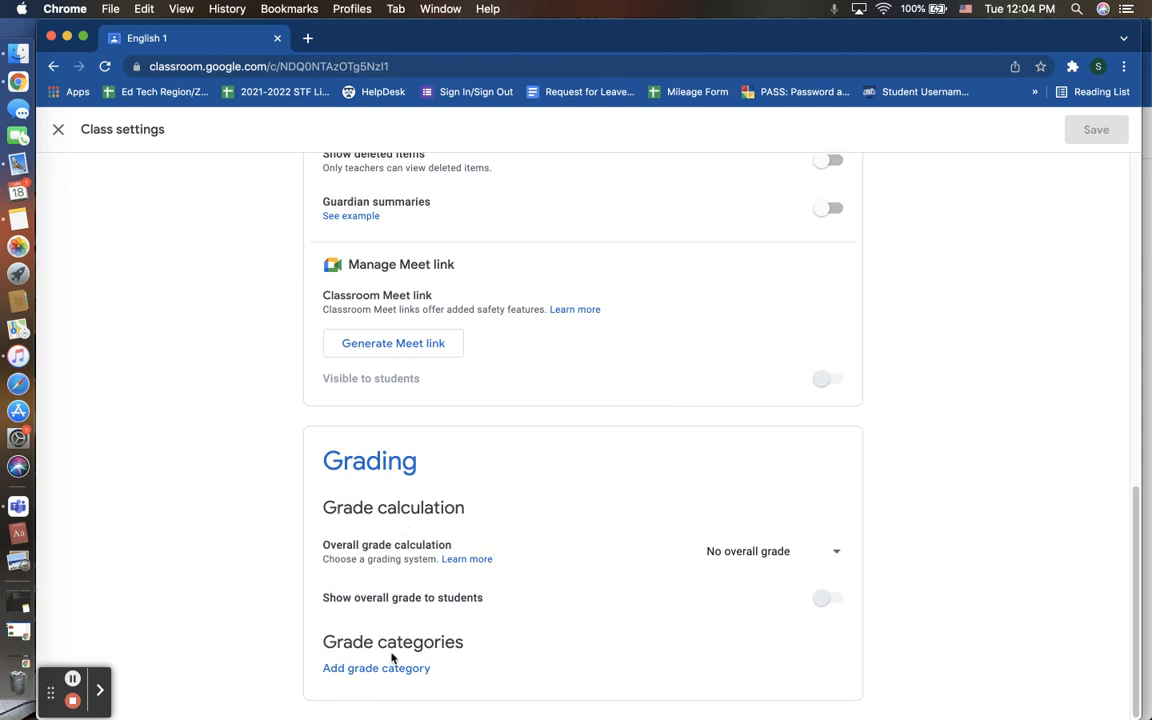
mouse_move(568, 547)
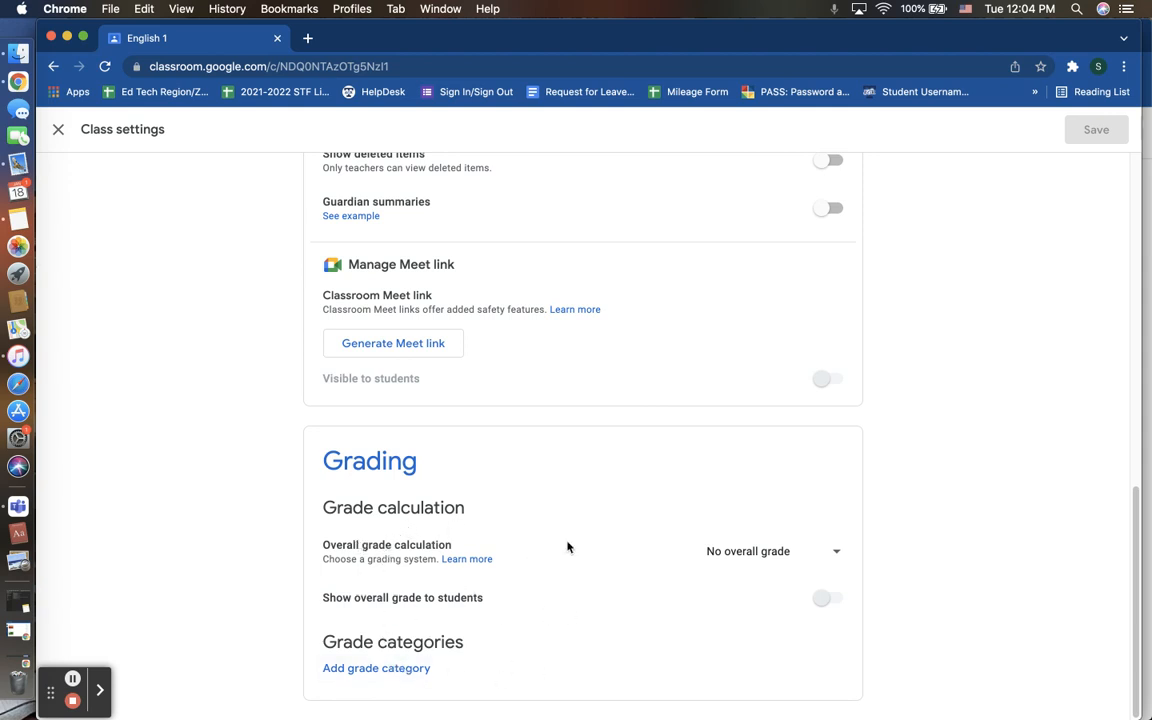
mouse_move(428, 594)
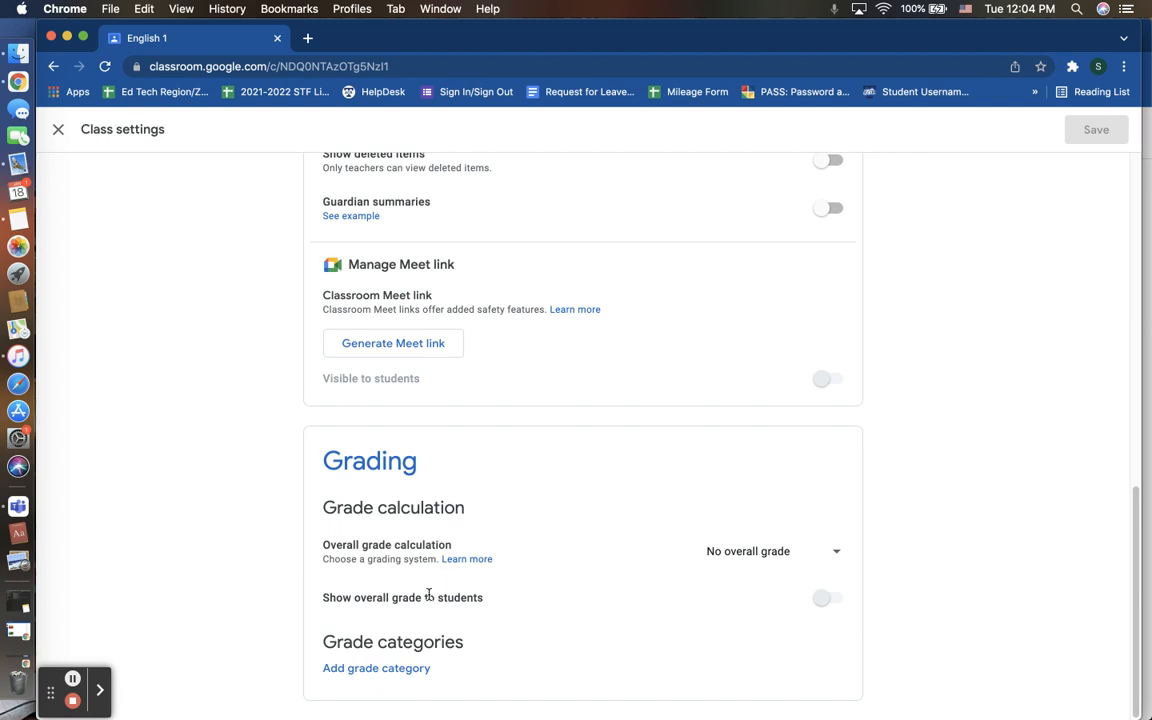
mouse_move(287, 562)
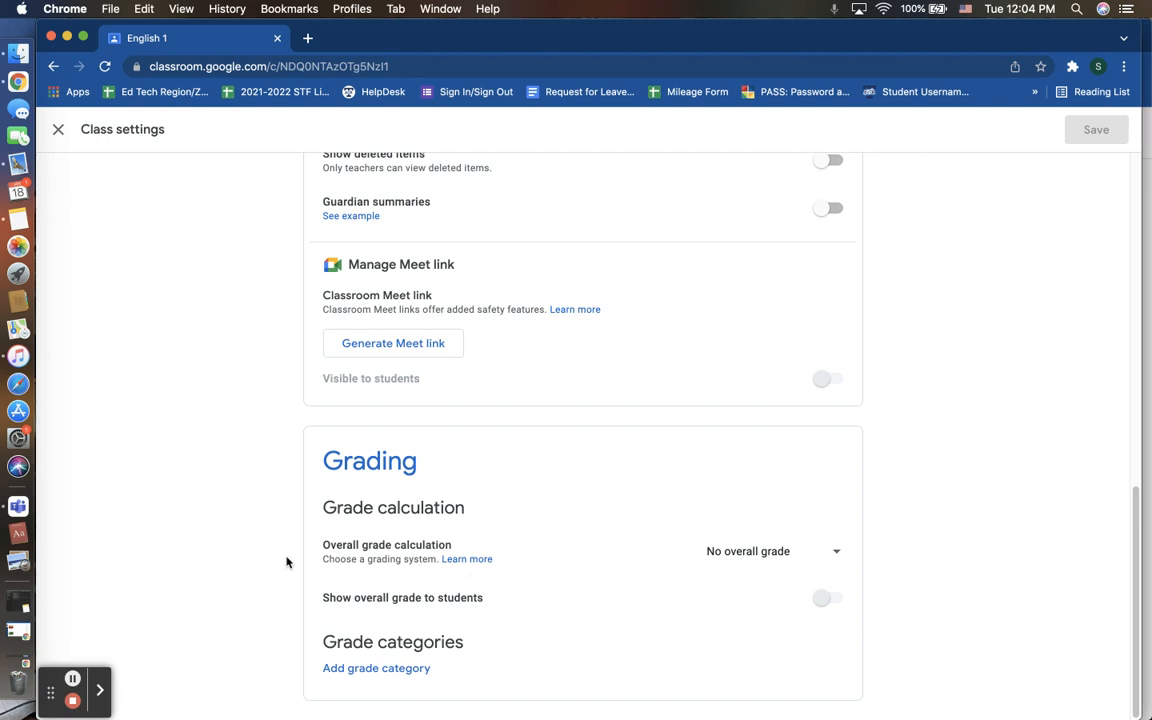